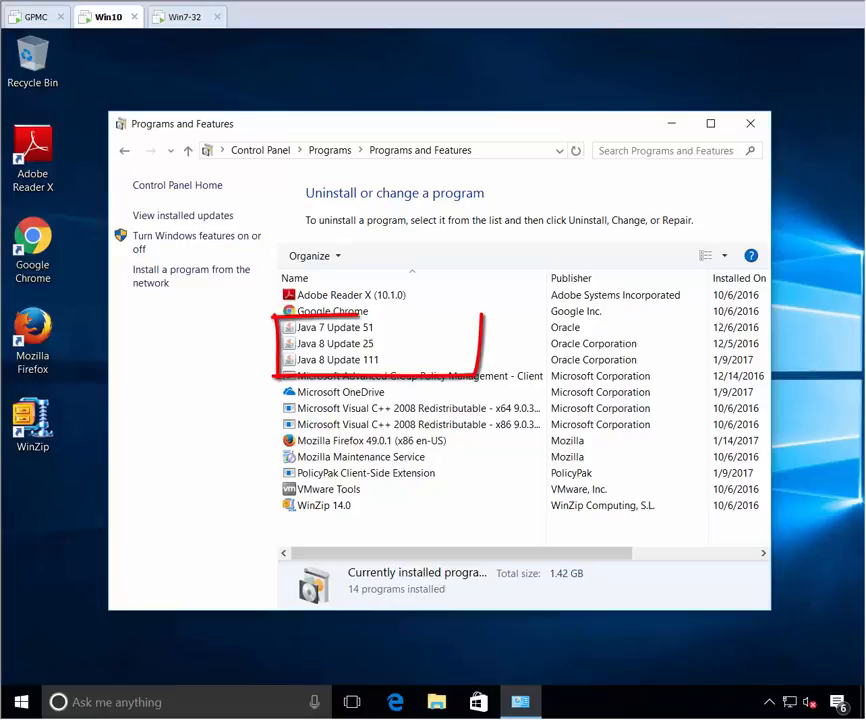
mouse_move(390, 628)
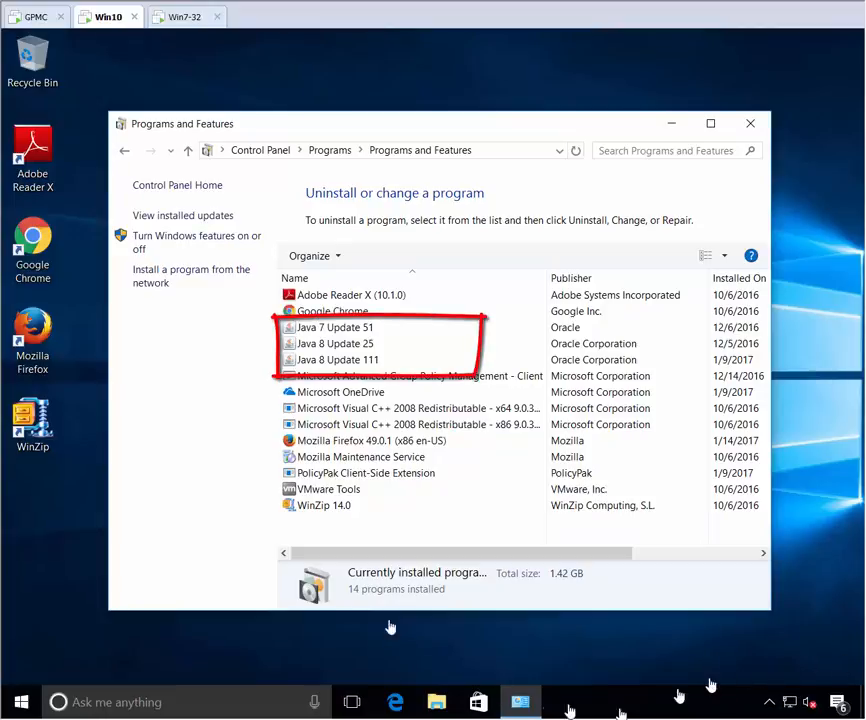
mouse_move(340, 328)
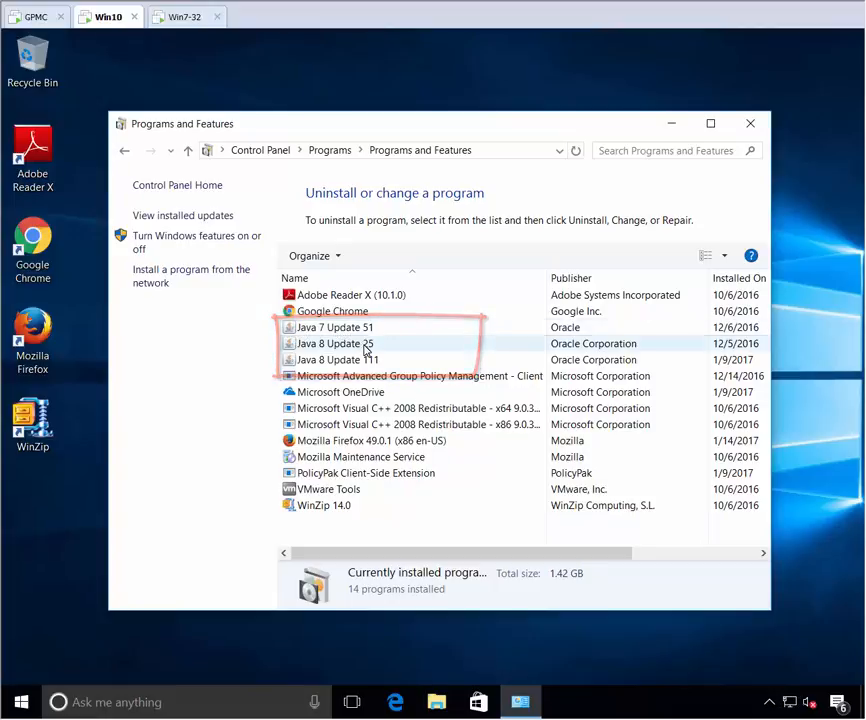
Step: Check the Windows 7 machine's installed programs for Java 7 Update 51, then return to Windows 10
click(336, 360)
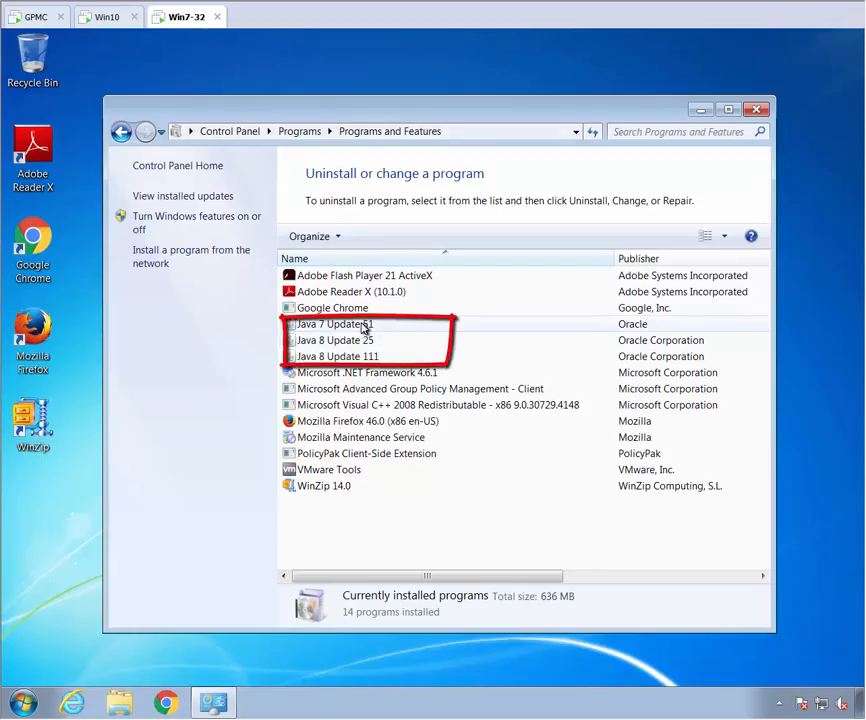
click(336, 324)
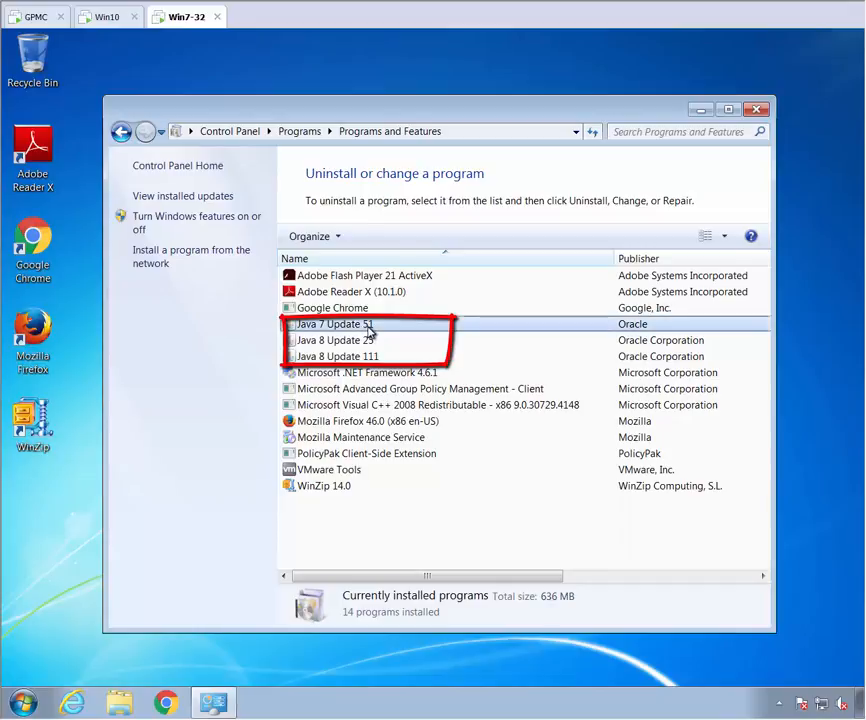
click(336, 340)
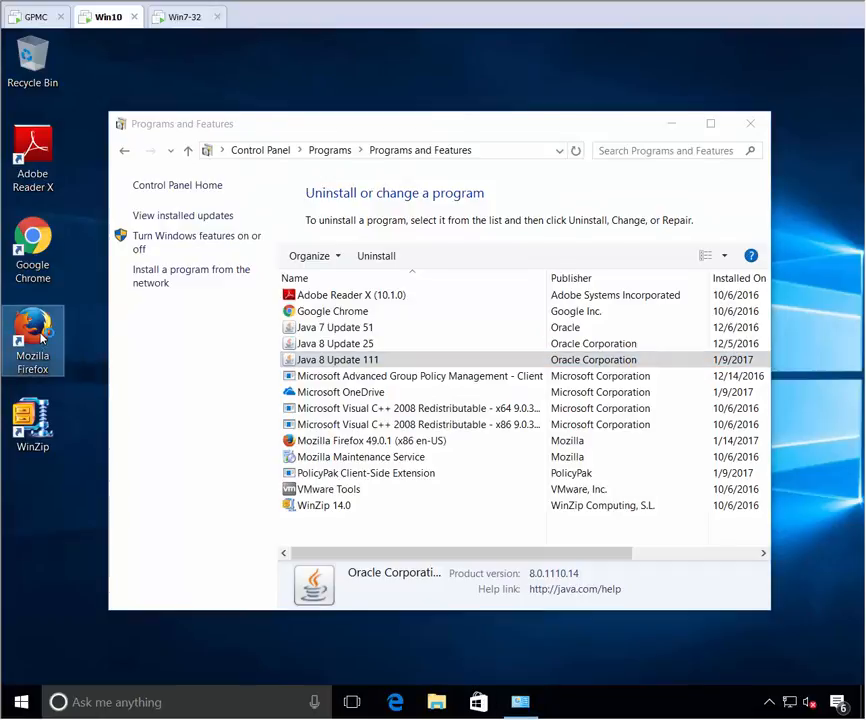
Step: In Firefox, confirm java.com's 'Do I have Java?' reports Version 8 Update 111, then close it
click(32, 340)
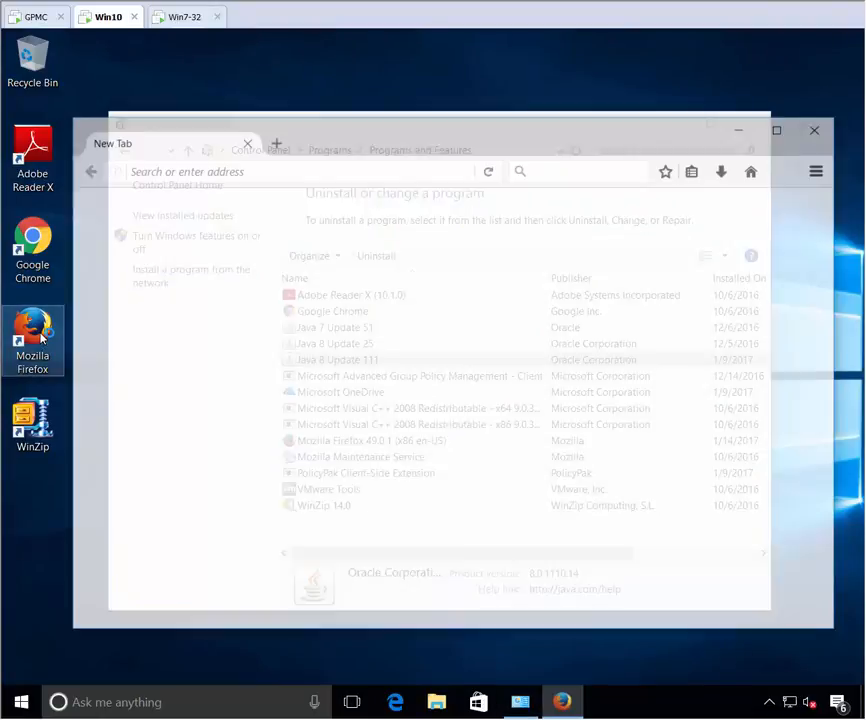
click(32, 340)
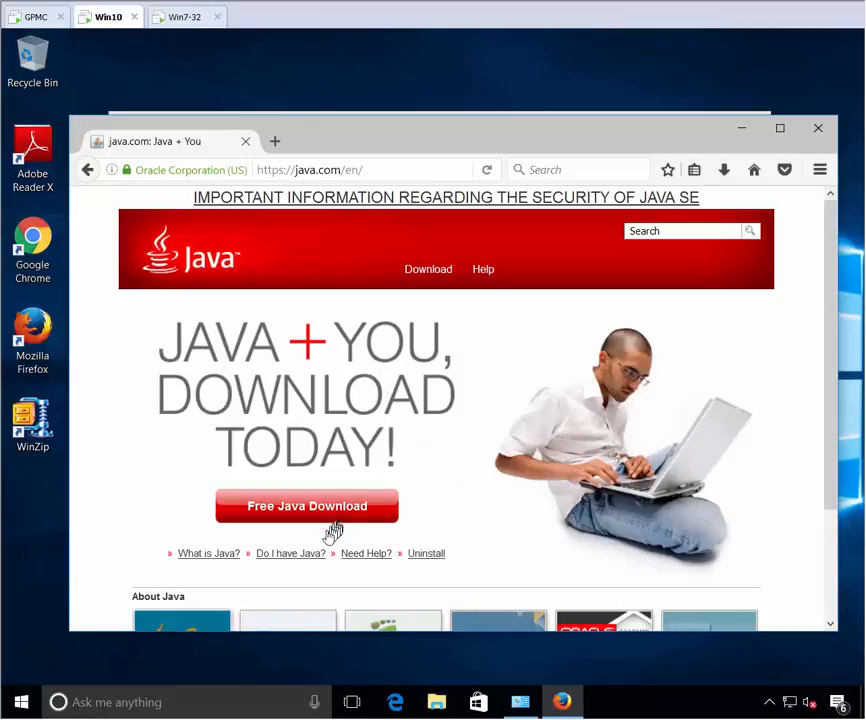
mouse_move(290, 552)
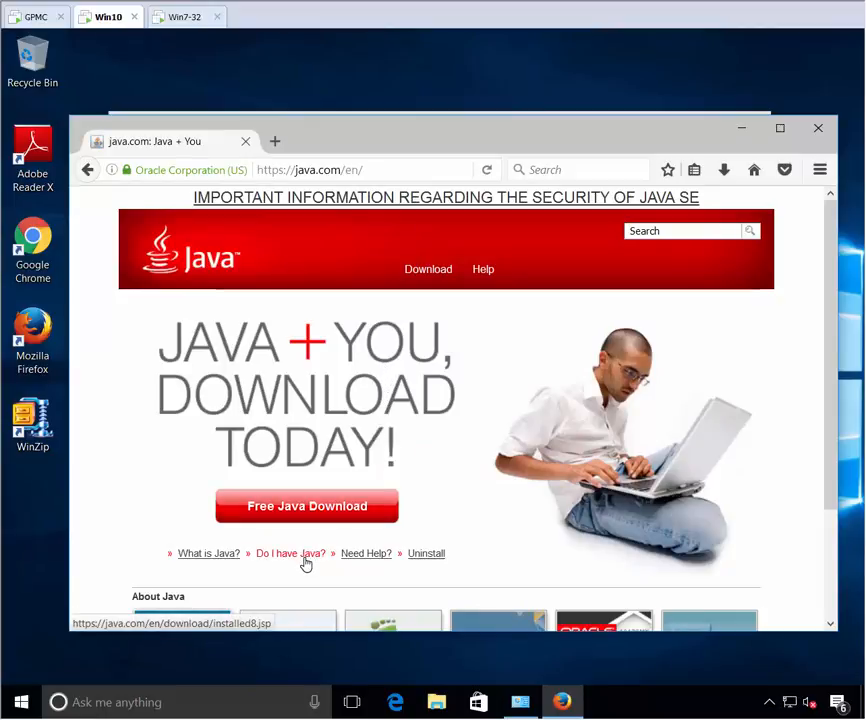
click(292, 552)
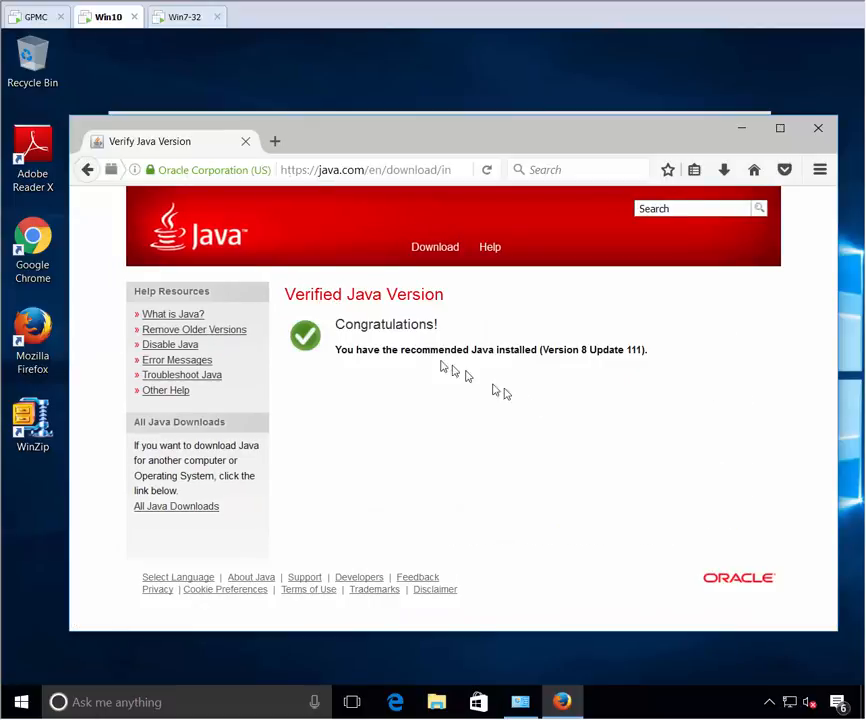
mouse_move(686, 352)
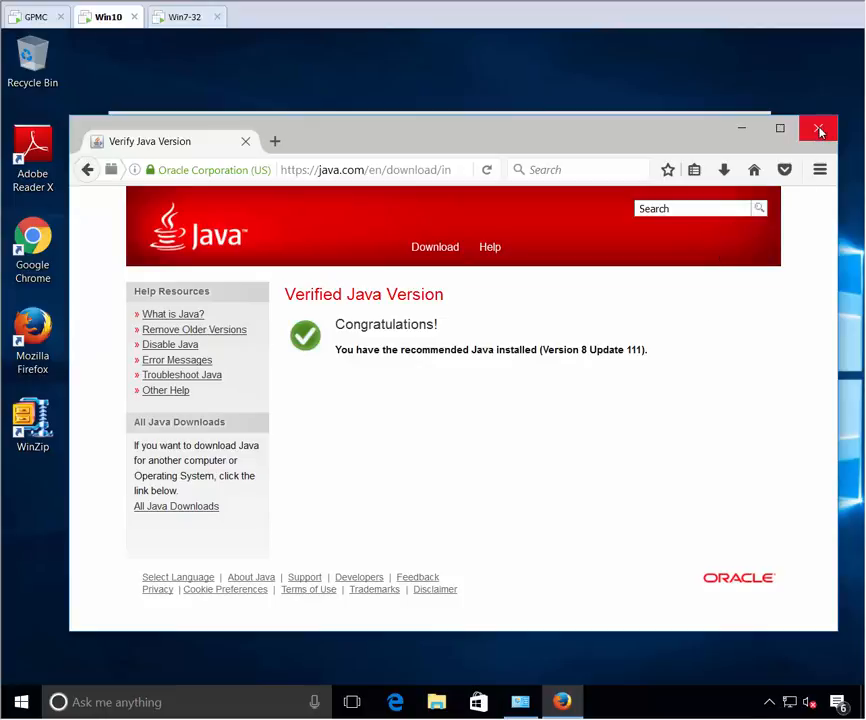
click(820, 128)
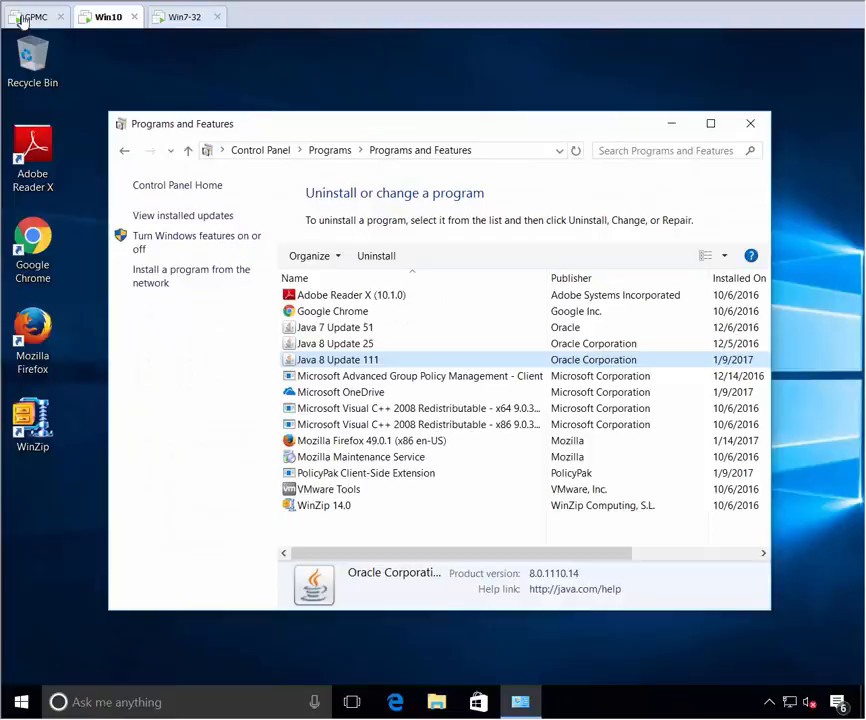
Step: Create the GPO 'PP Java Rules Demo' under Sales and open it for editing
click(36, 16)
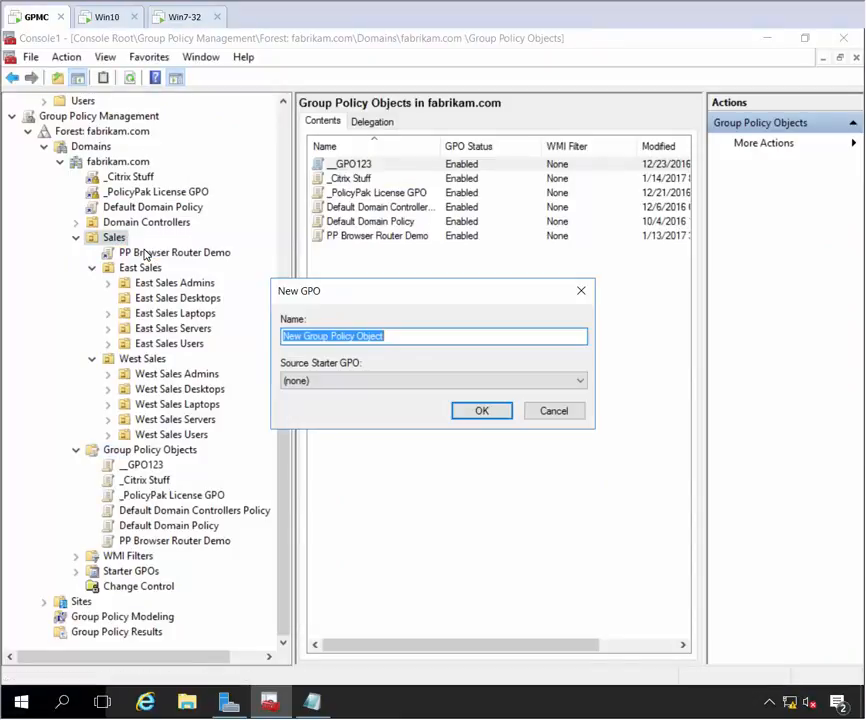
text(PP Java R)
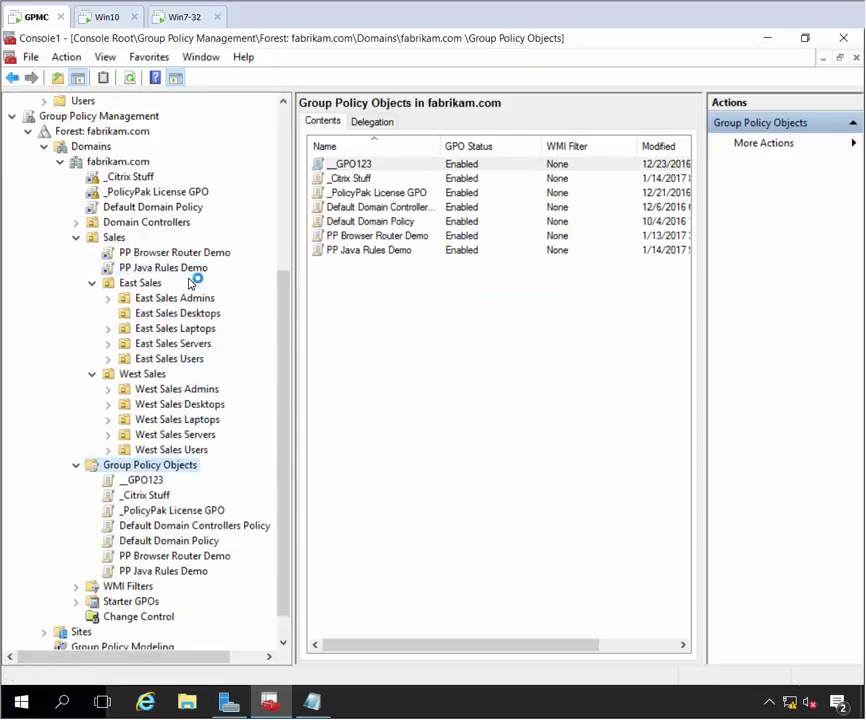
double_click(164, 572)
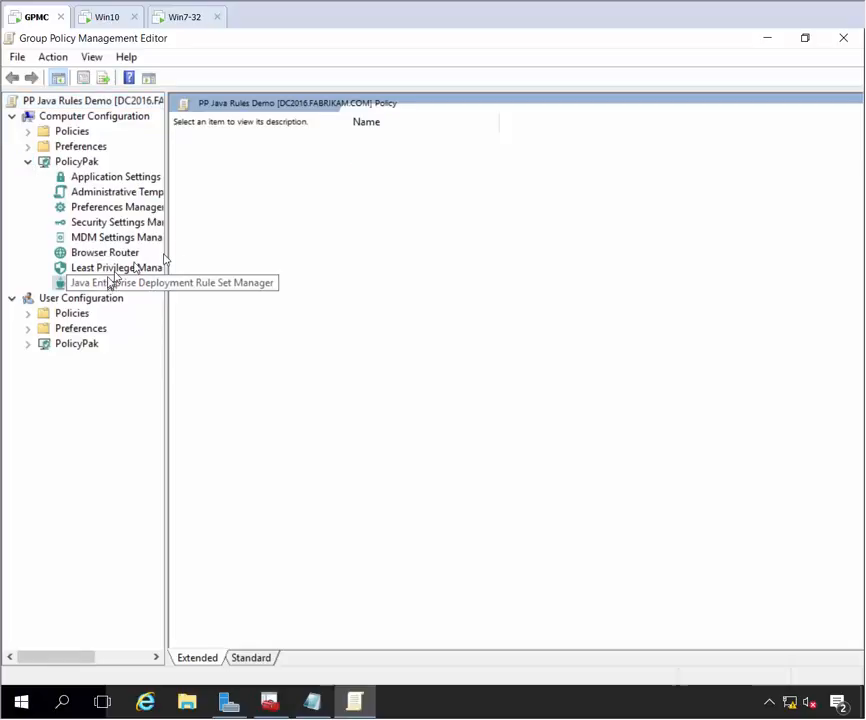
click(118, 282)
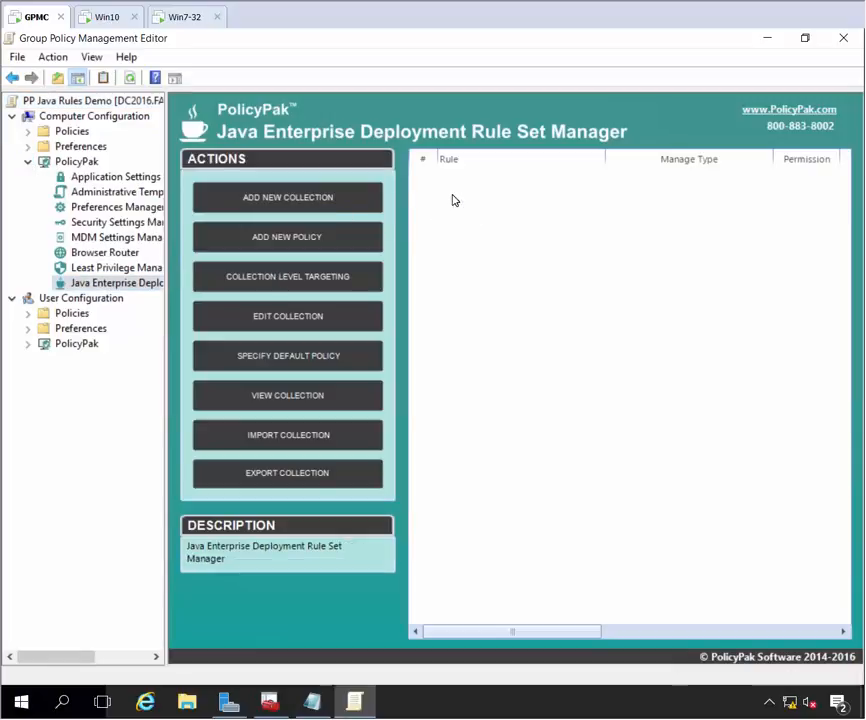
right_click(456, 200)
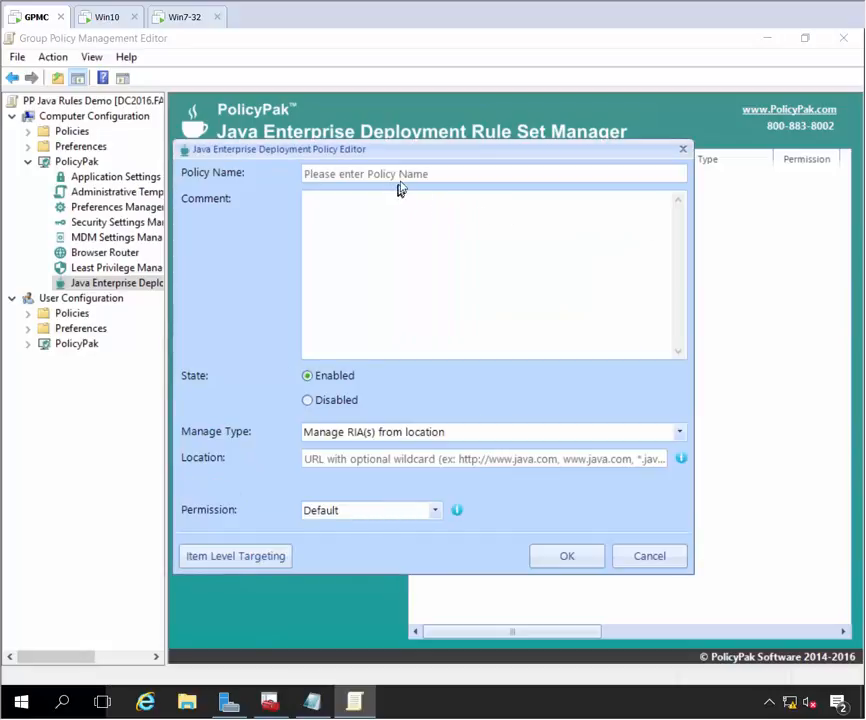
text(java.org)
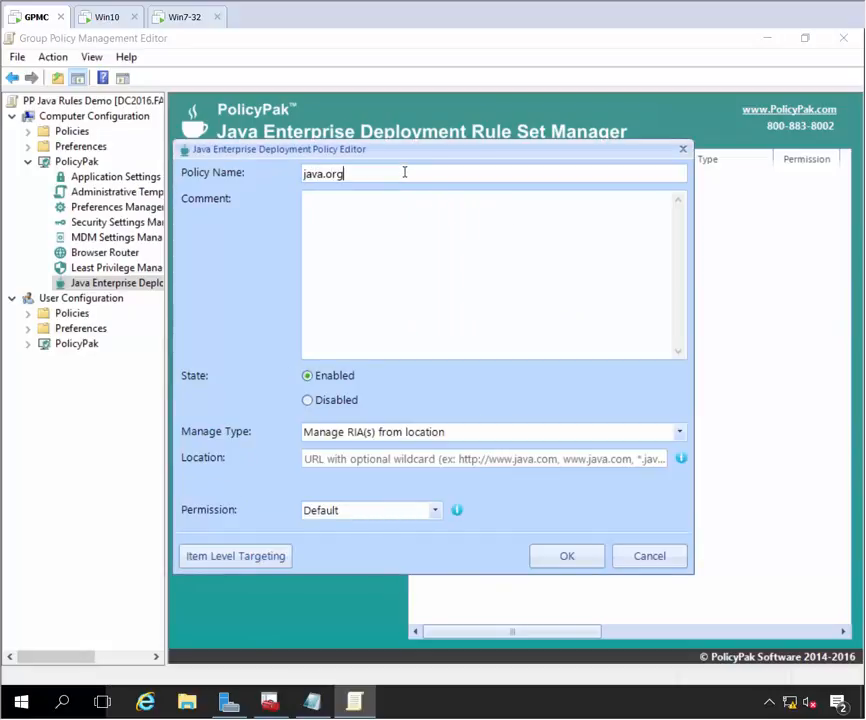
mouse_move(408, 378)
text(https://java.com)
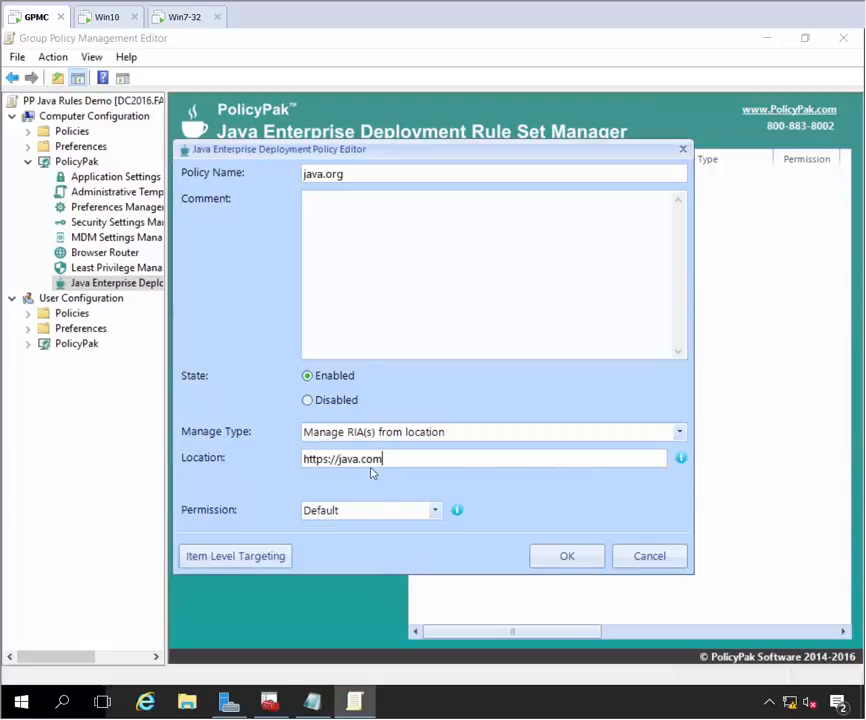
mouse_move(404, 512)
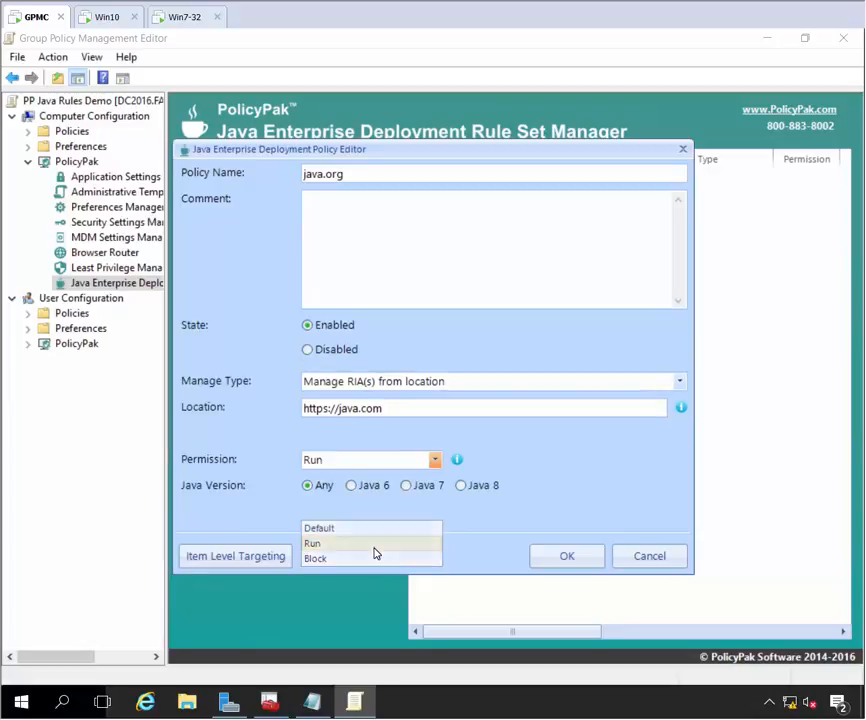
Step: Require Java 7, exactly Java SE 7 Update 51, and save the java.org rule
click(406, 486)
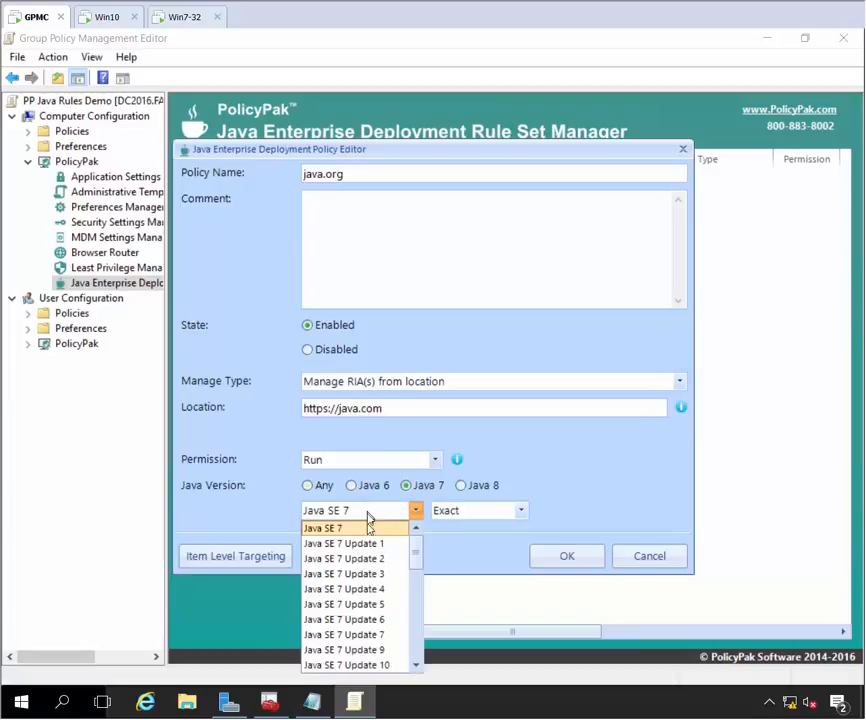
click(344, 648)
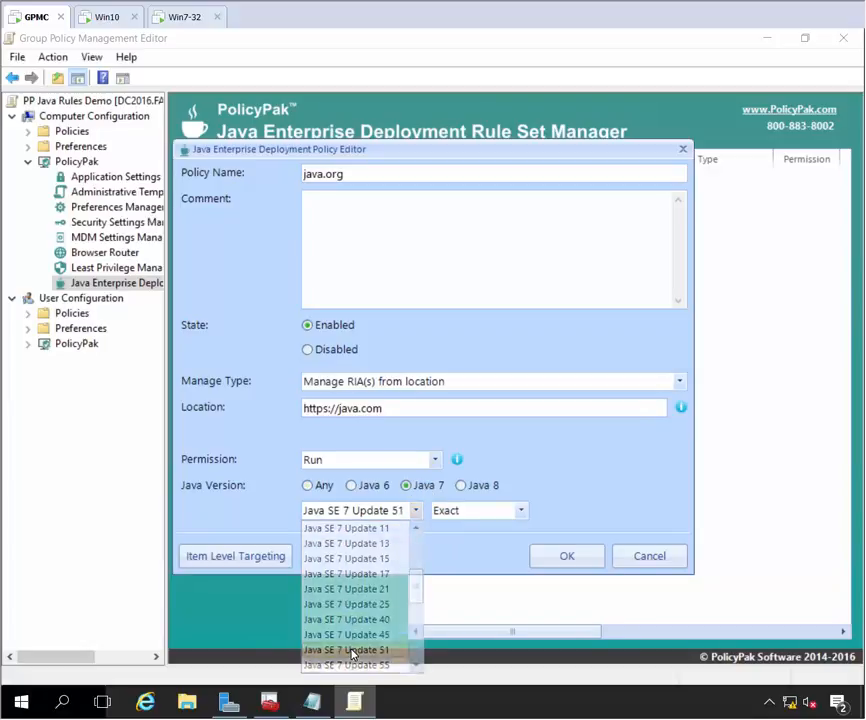
click(352, 648)
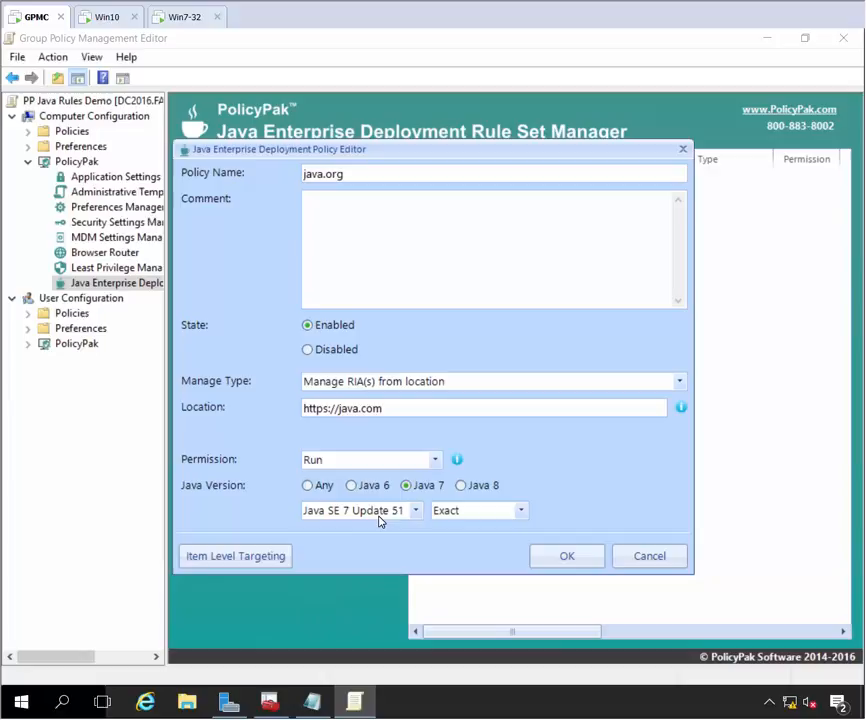
mouse_move(568, 556)
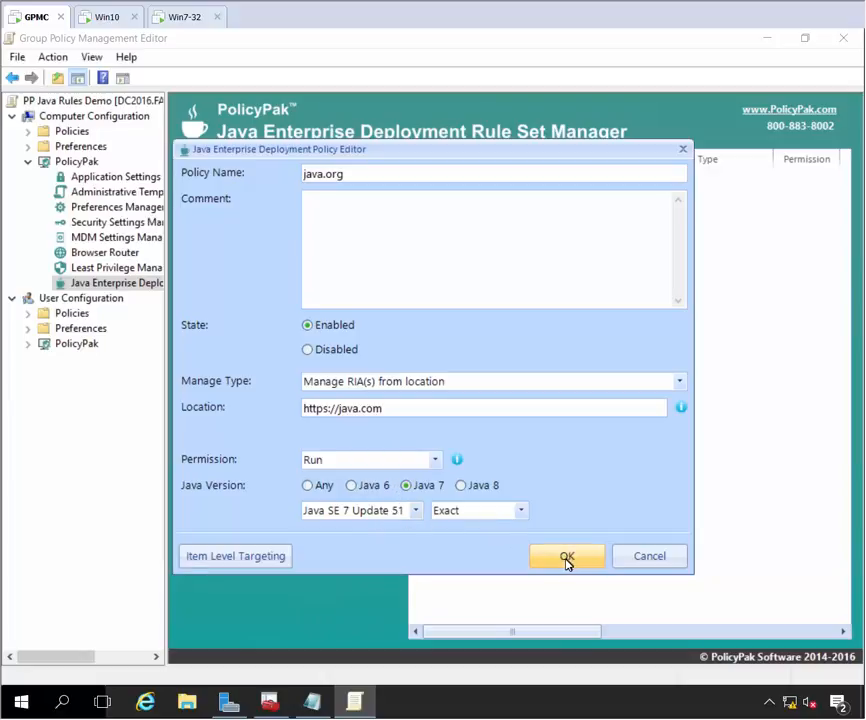
click(566, 556)
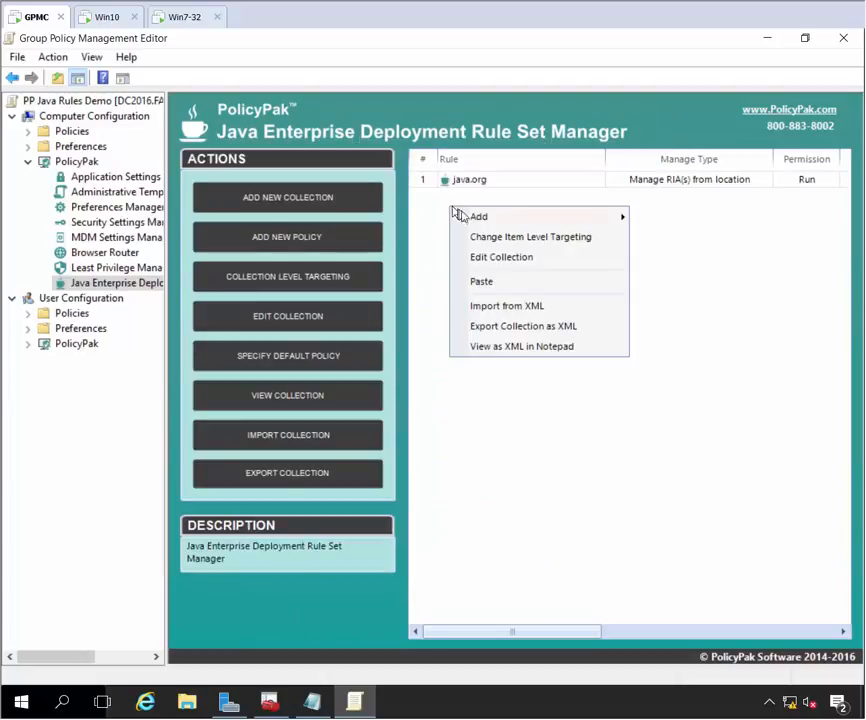
click(478, 216)
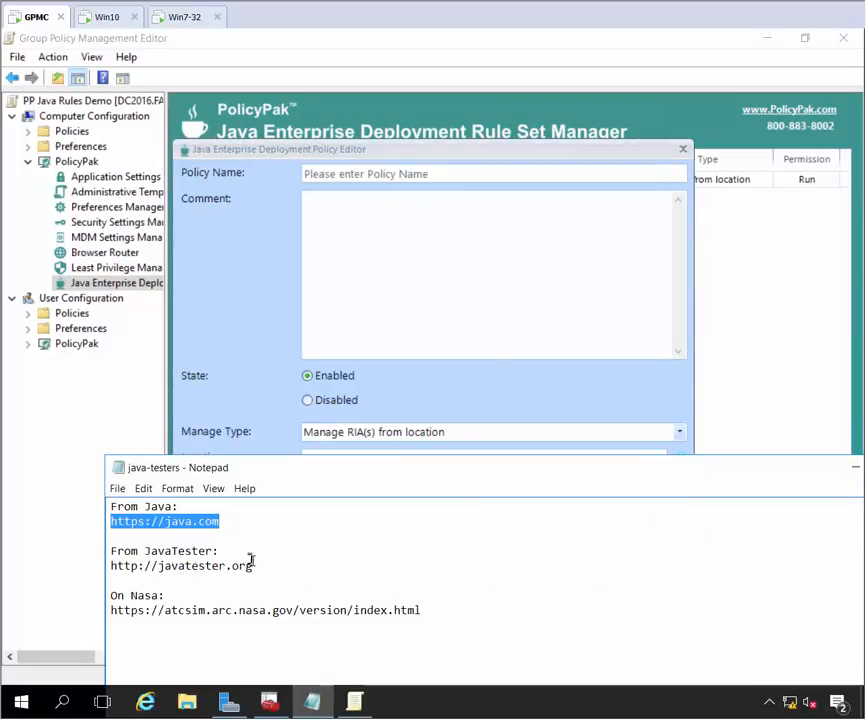
double_click(182, 564)
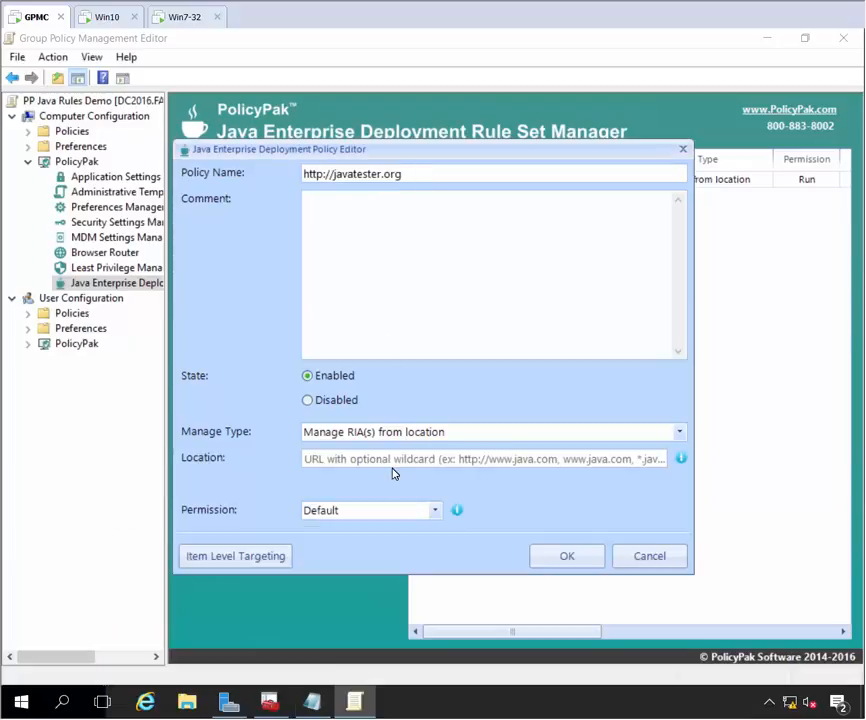
text(http://javatester.org)
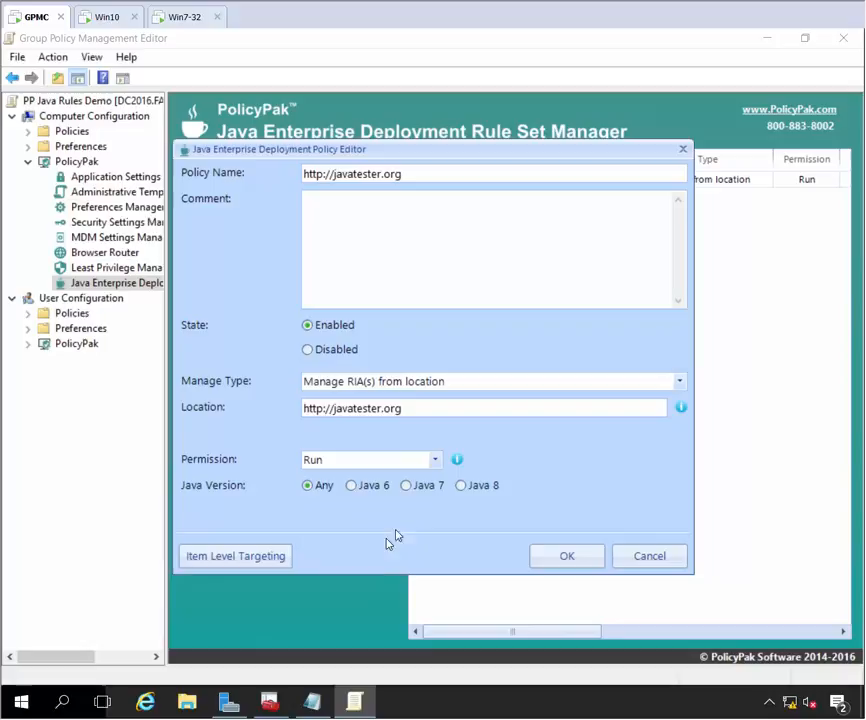
mouse_move(466, 490)
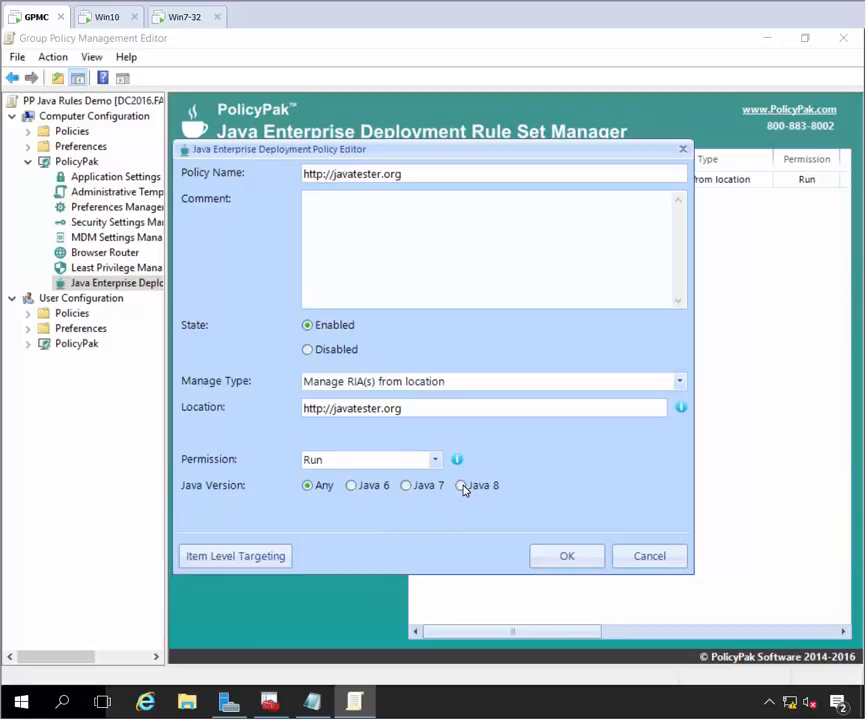
Step: Require Java 8, exactly Java SE 8 Update 25, and save the javatester.org rule
click(460, 486)
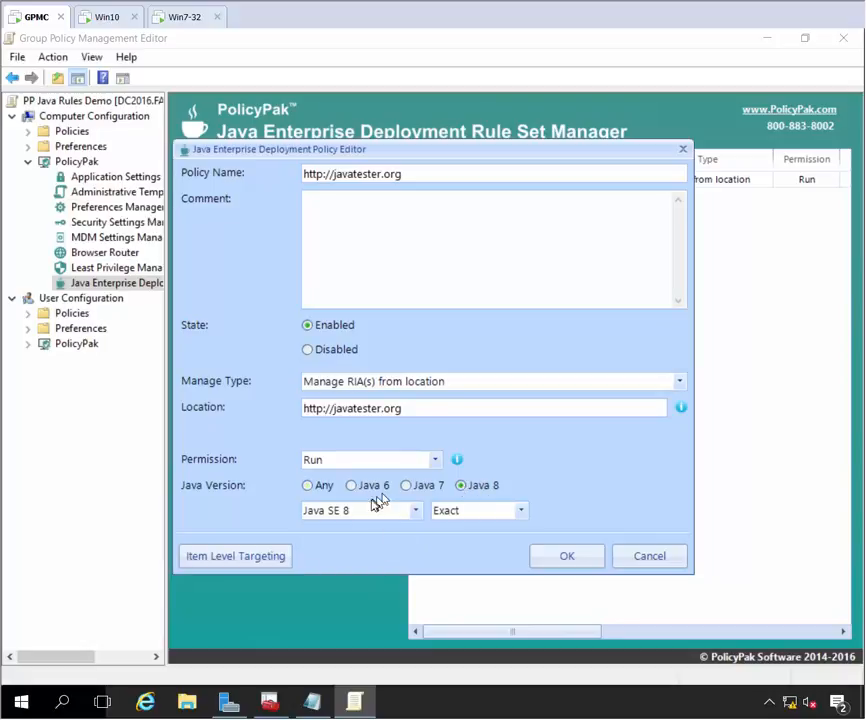
click(414, 510)
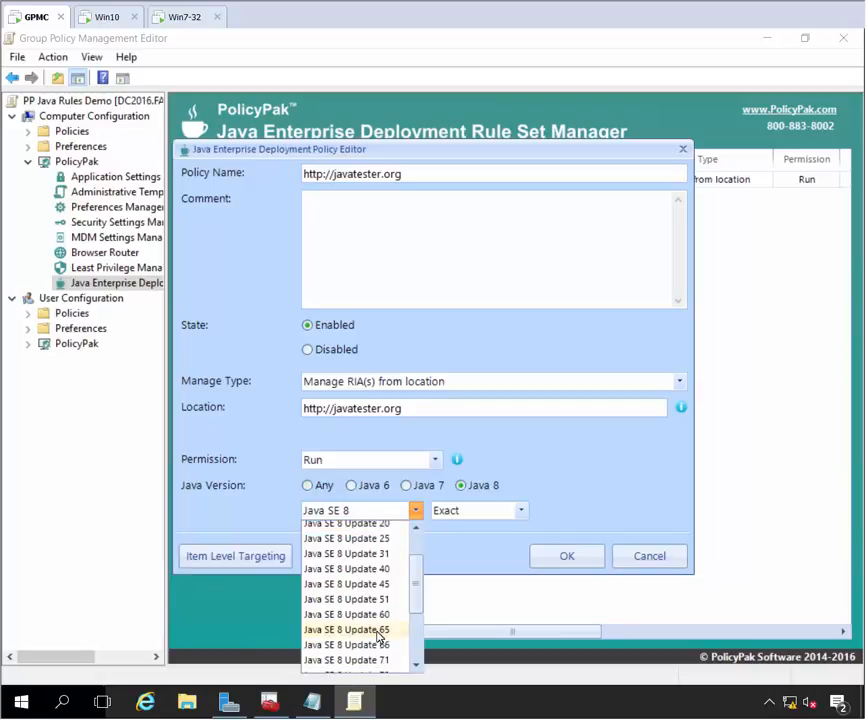
click(344, 538)
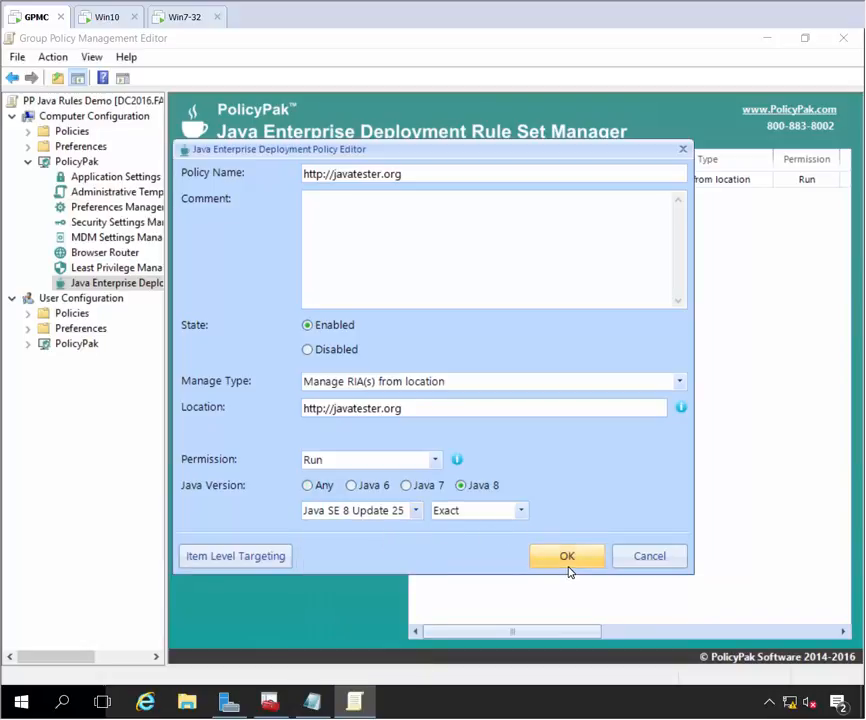
click(566, 556)
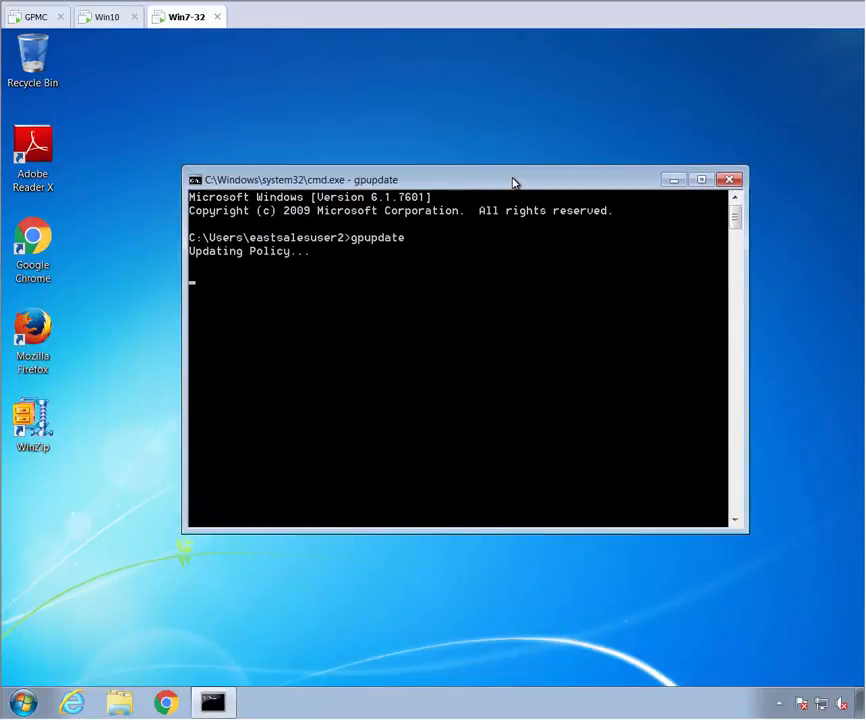
mouse_move(486, 176)
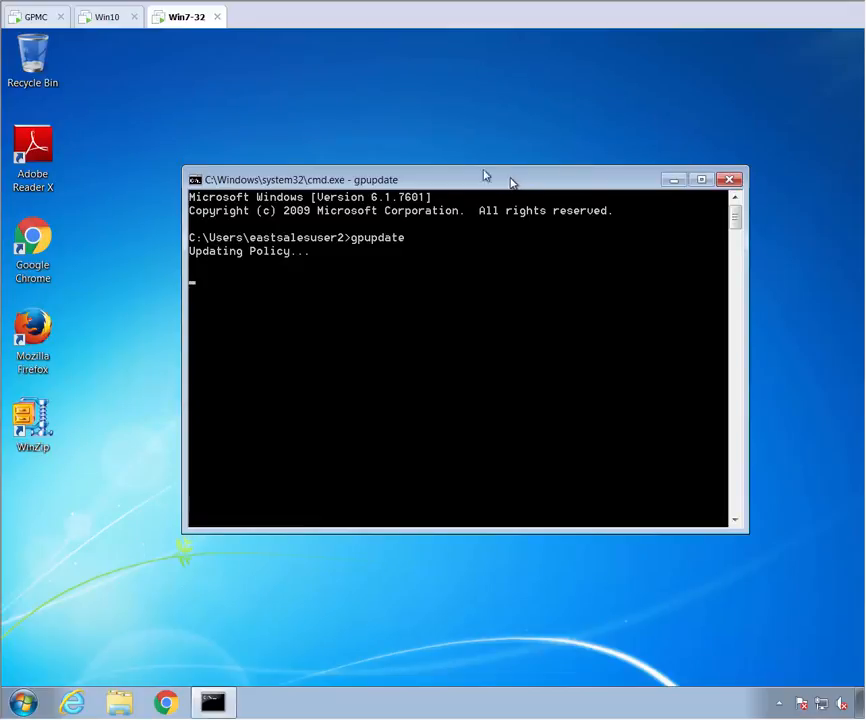
Step: Close the finished gpupdate Command Prompt on the Windows 10 machine
click(108, 16)
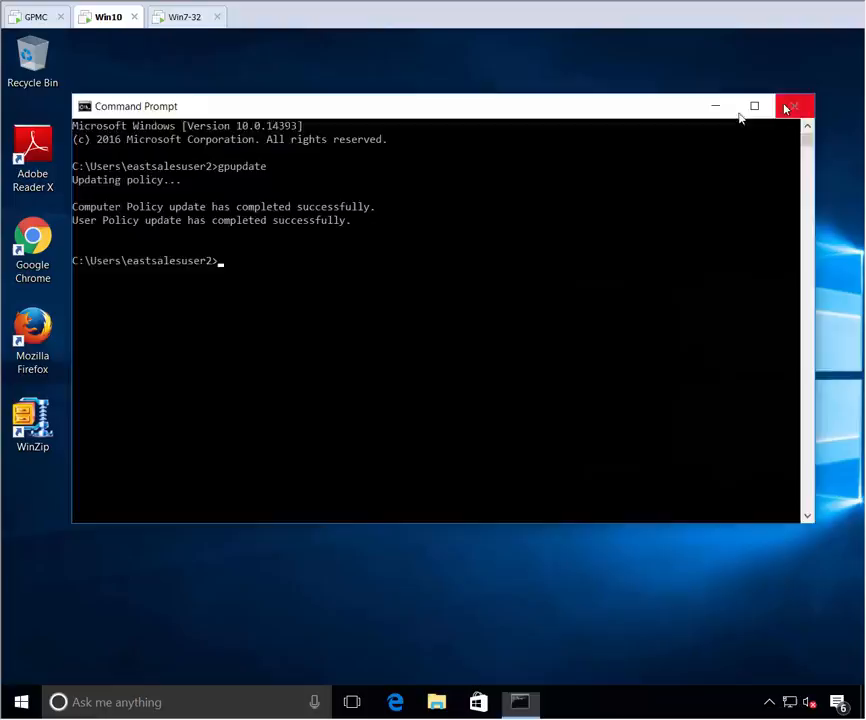
click(796, 106)
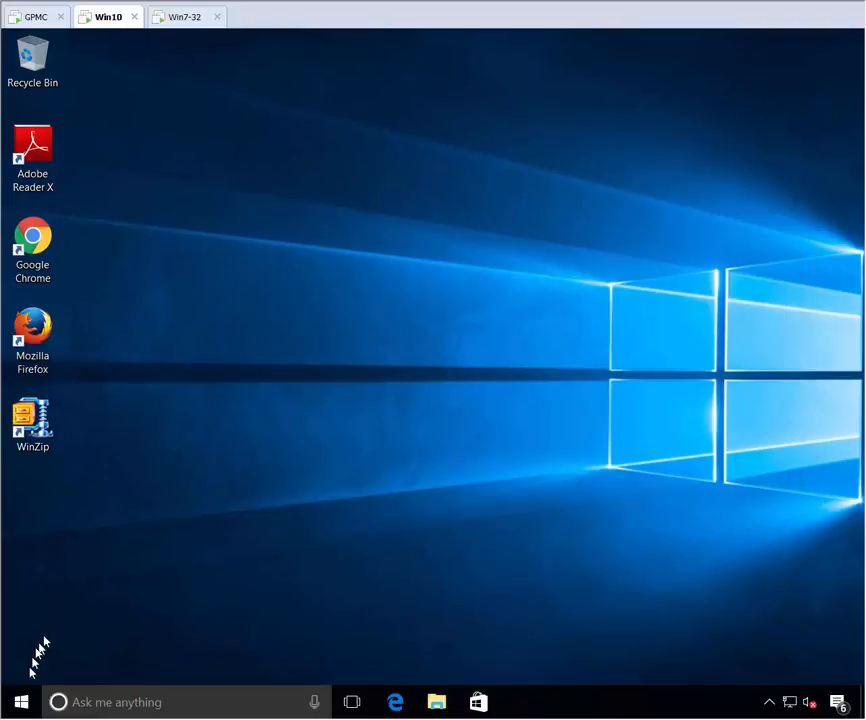
Step: In Internet Explorer, confirm java.com's 'Do I have Java?' detects Java 7 Update 51
click(20, 700)
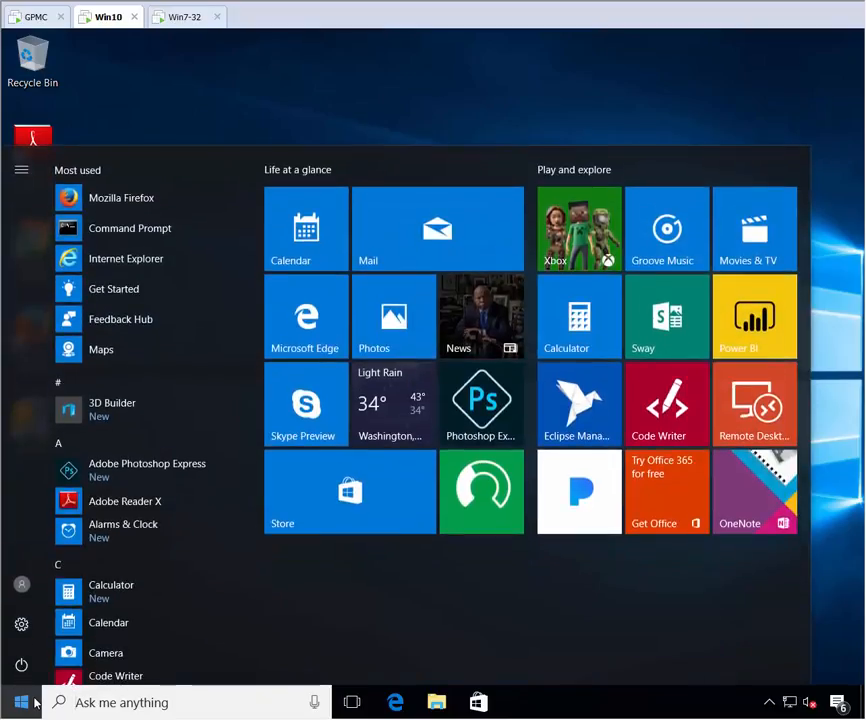
click(20, 702)
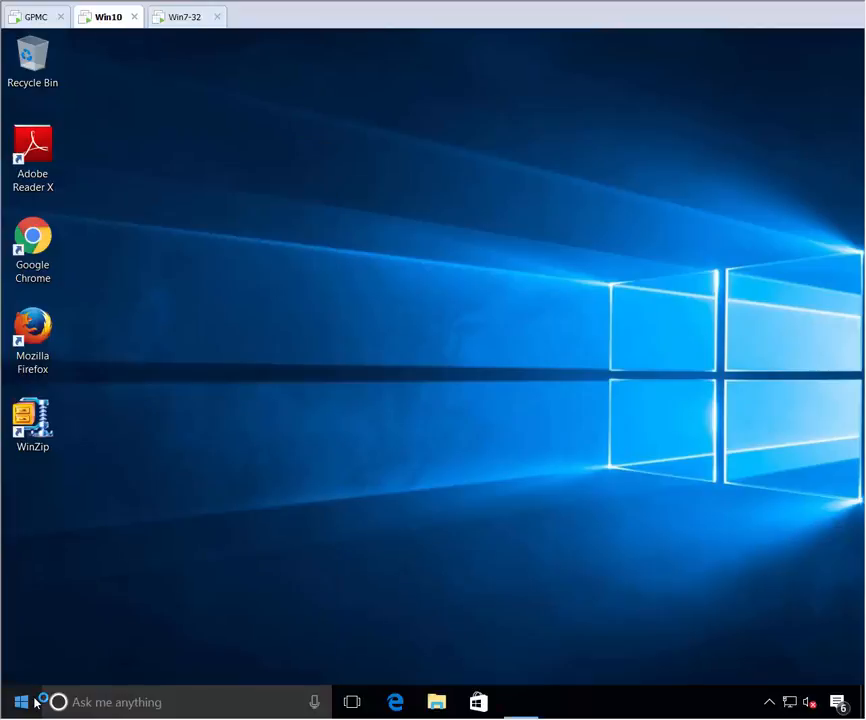
click(396, 700)
text(j)
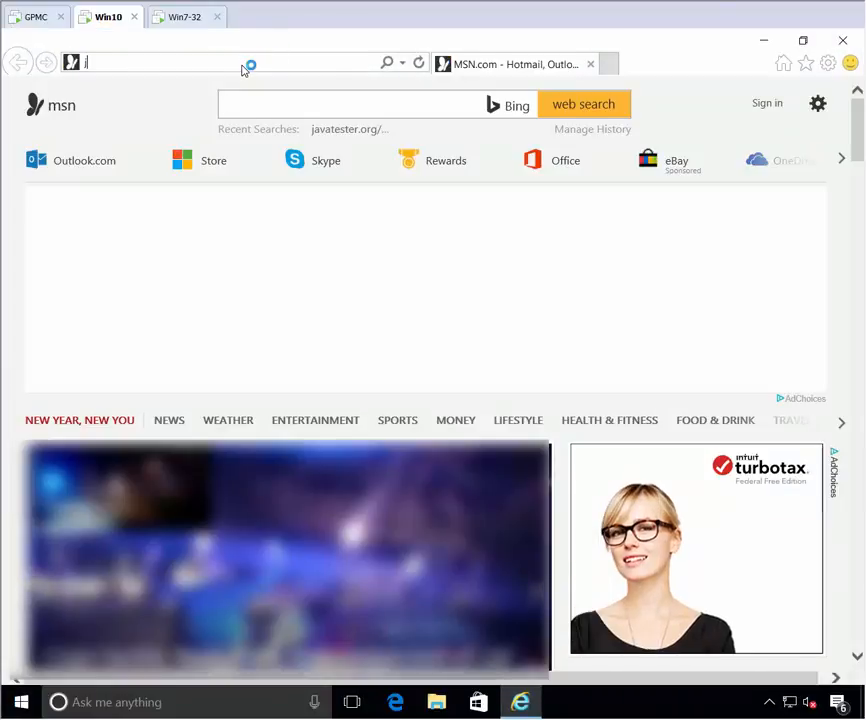
key(Return)
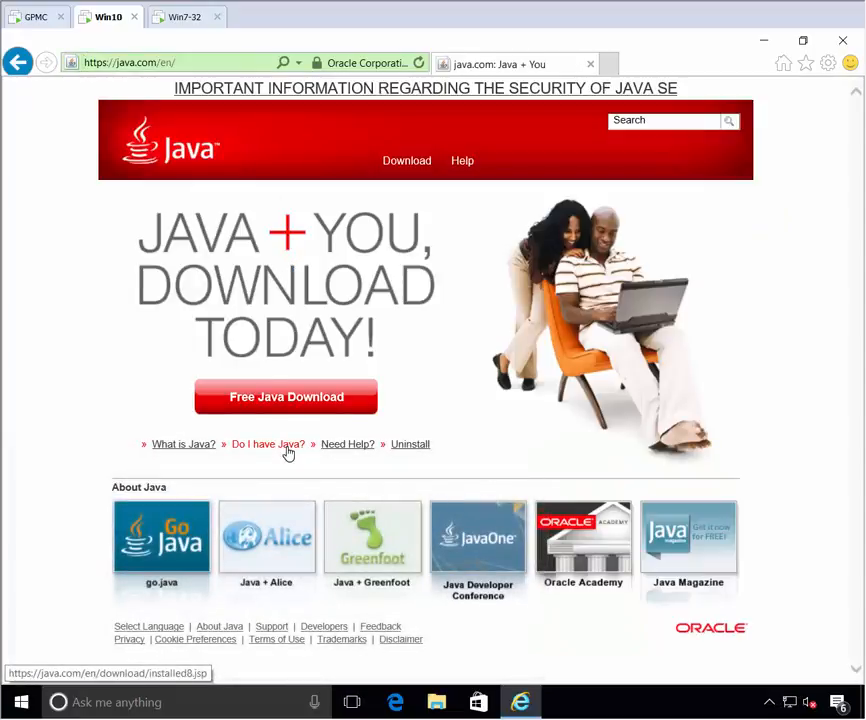
click(268, 444)
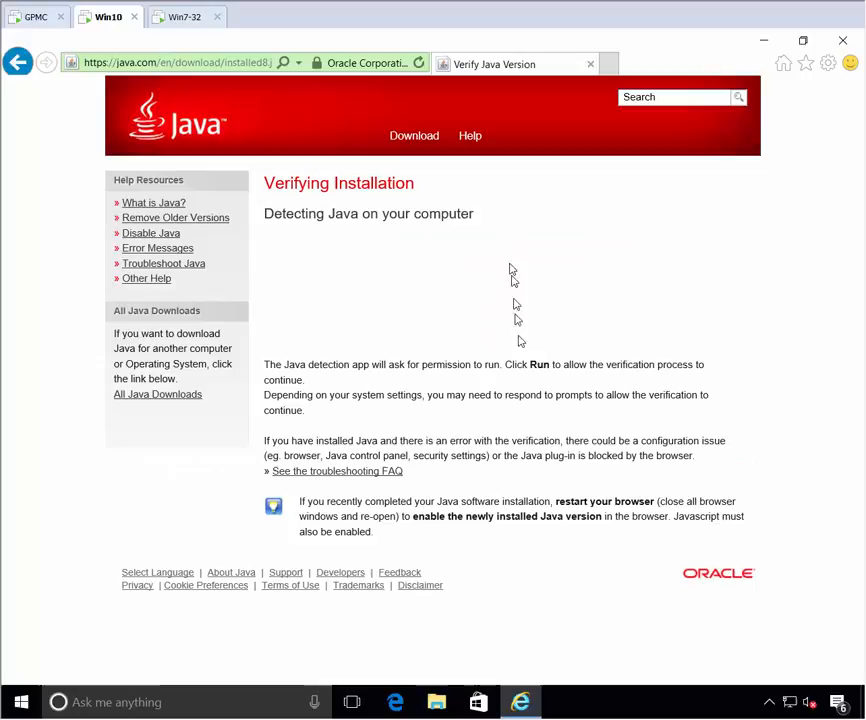
mouse_move(516, 368)
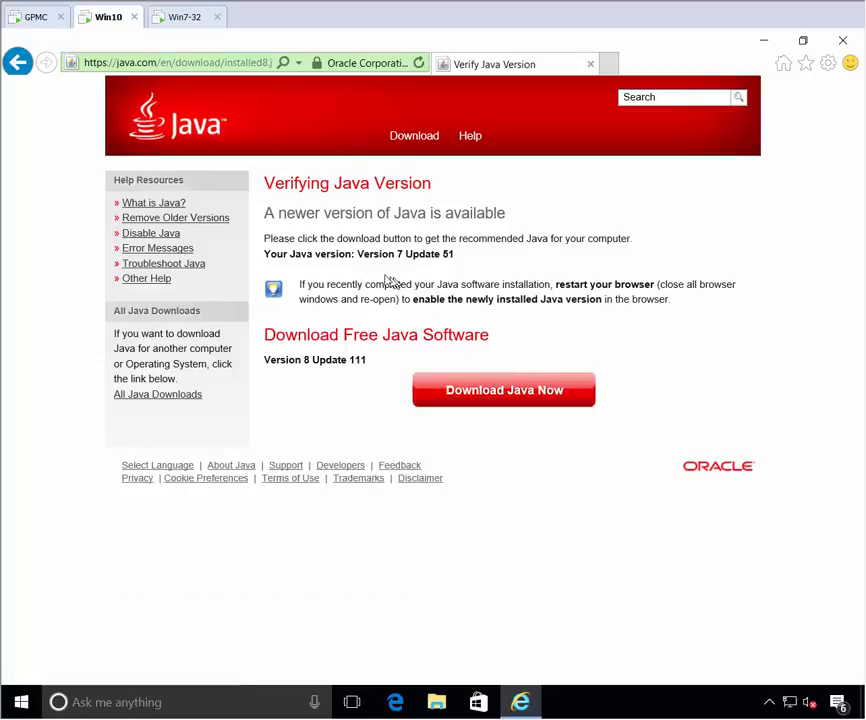
Step: In a new tab, run javatester.org's version test showing Java 1.8.0_25
double_click(380, 254)
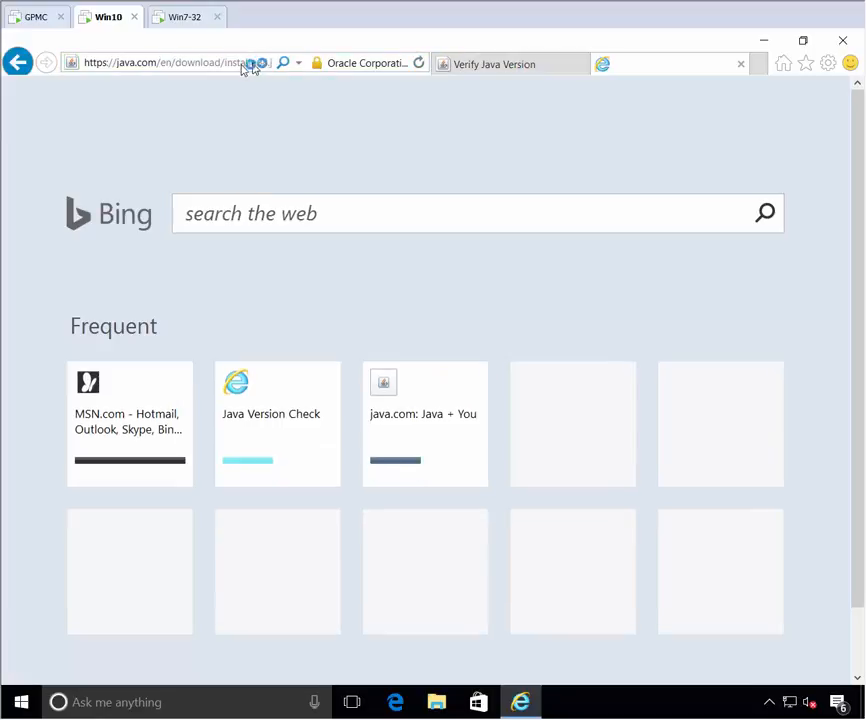
text(javatester.org/)
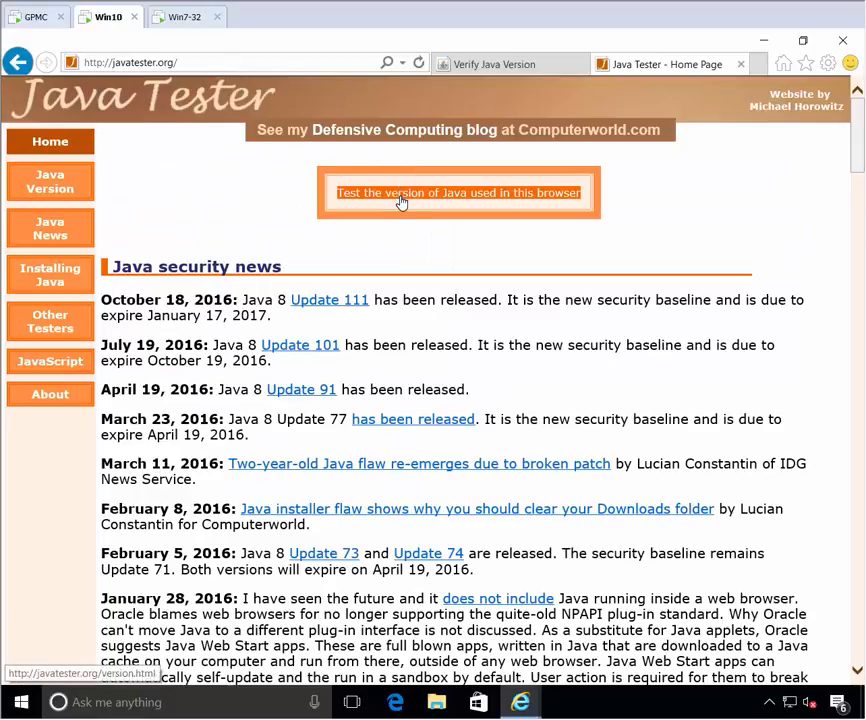
click(458, 192)
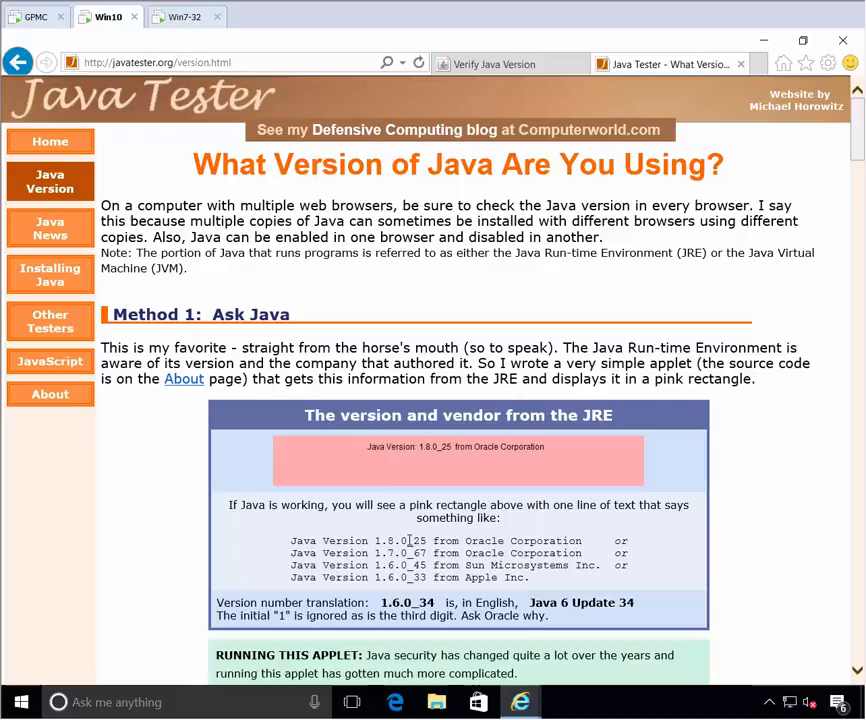
mouse_move(466, 448)
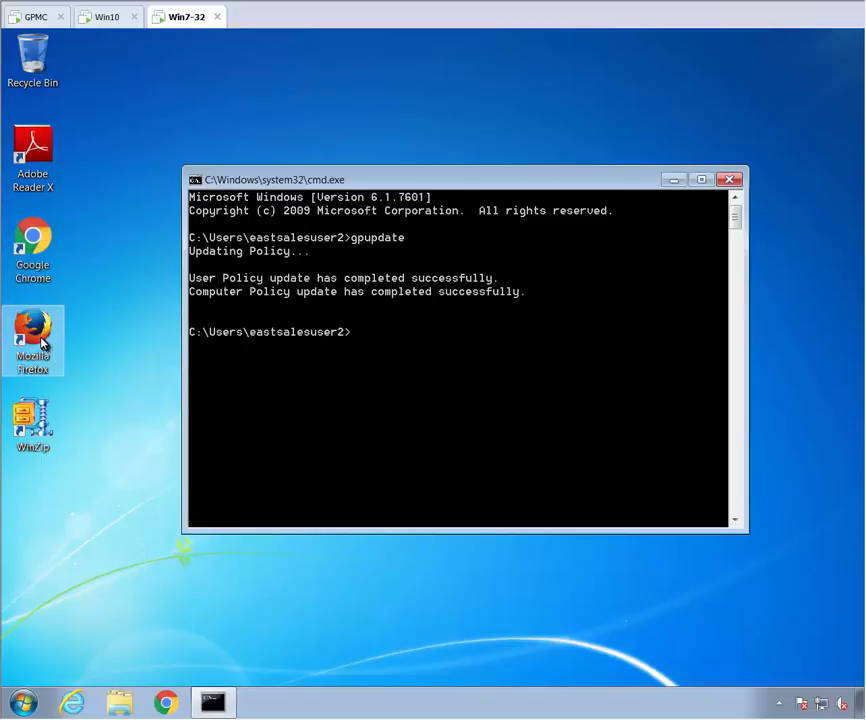
Step: In Firefox on Windows 7, verify java.com reports Java 7 Update 51
double_click(32, 340)
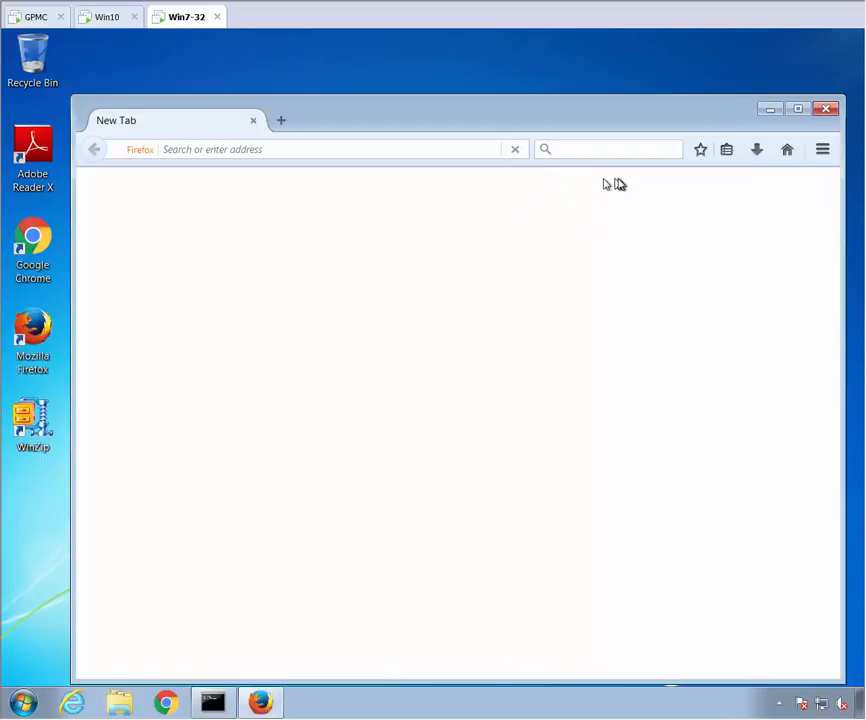
text(java.com/en/)
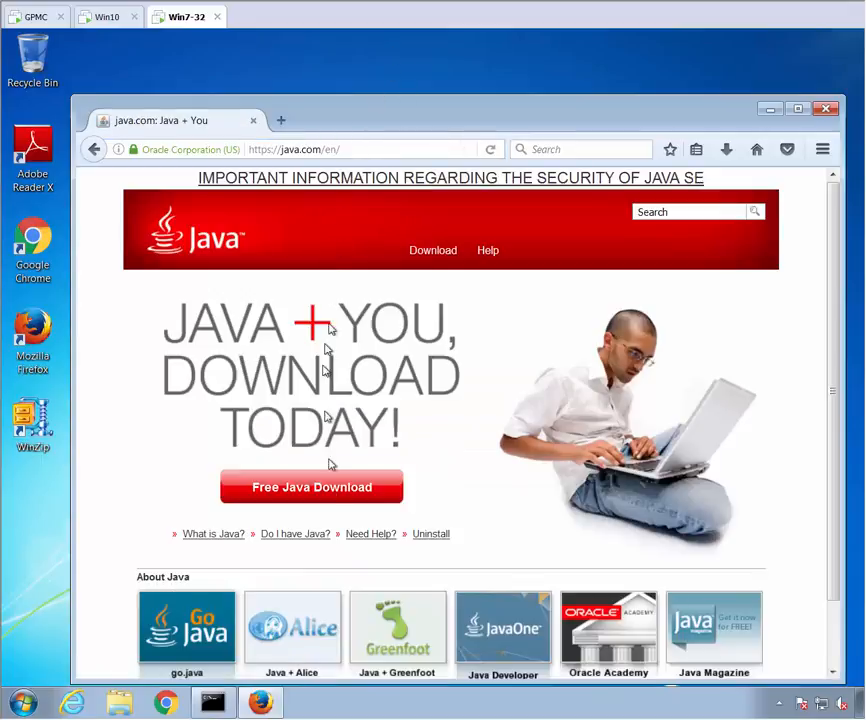
click(296, 532)
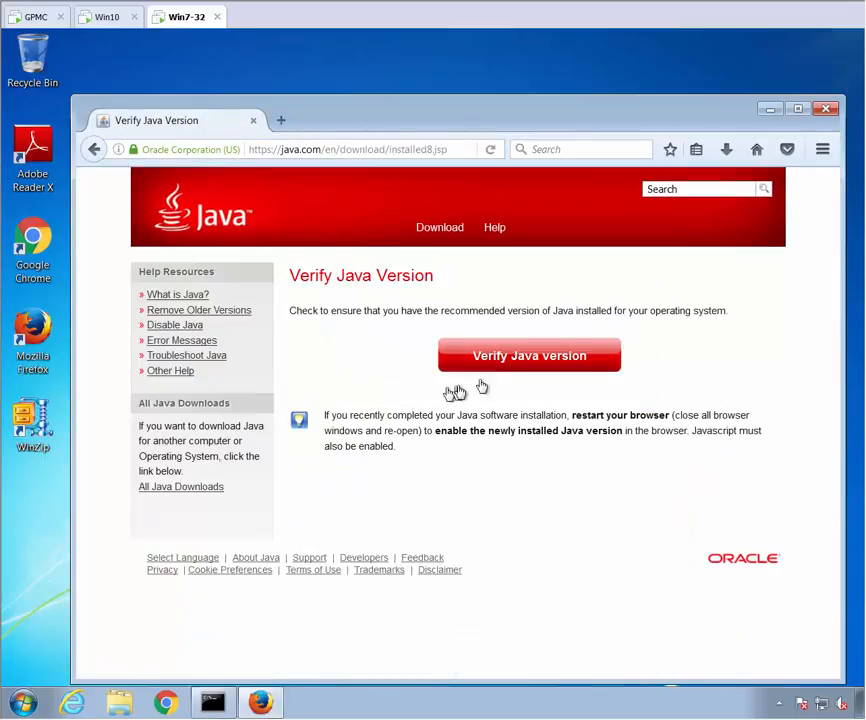
click(528, 356)
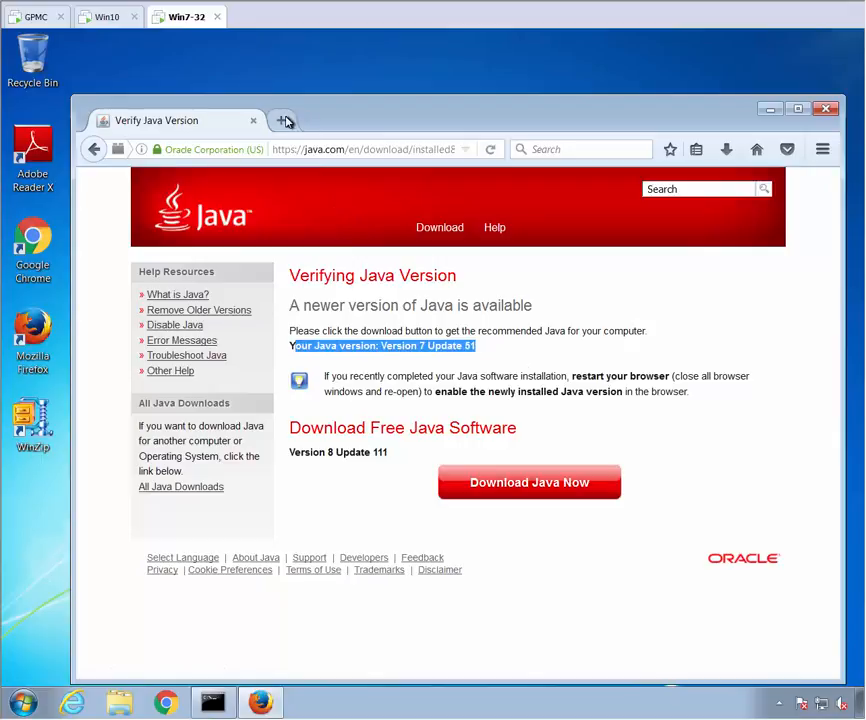
Step: In a new tab, confirm javatester.org's version page reports Java 1.8.0_25
click(284, 120)
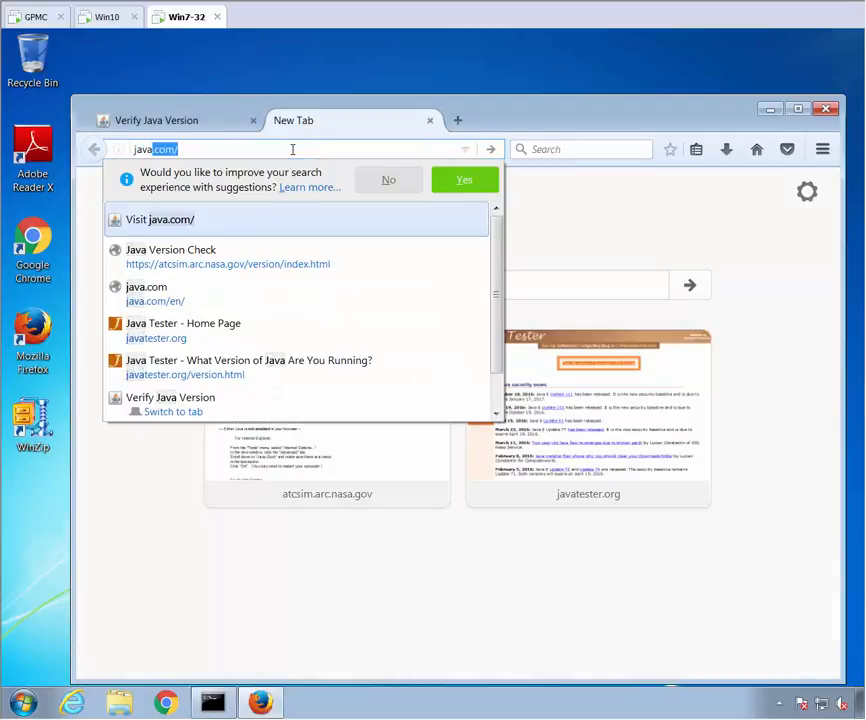
click(184, 330)
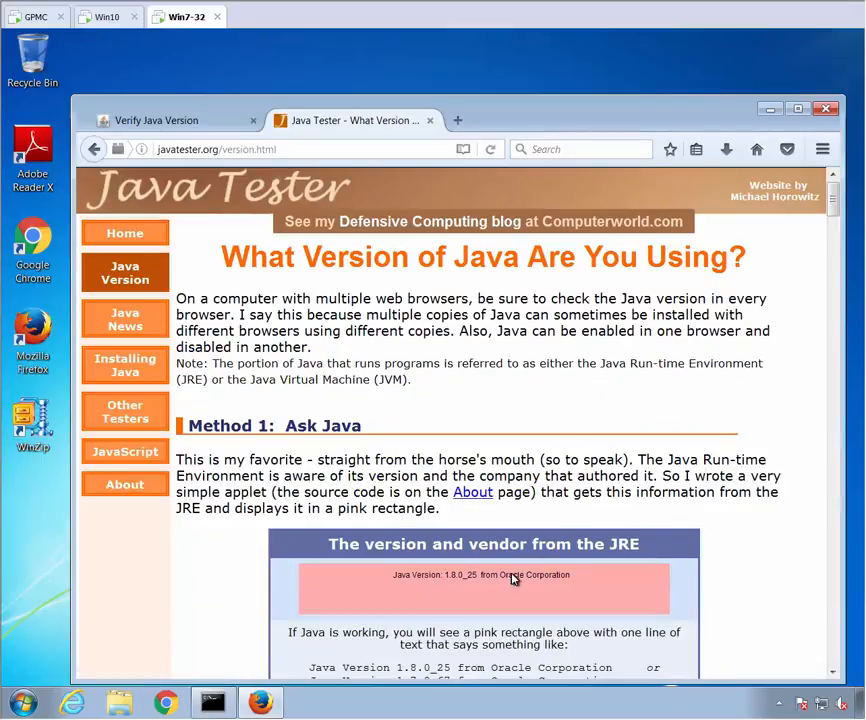
mouse_move(664, 468)
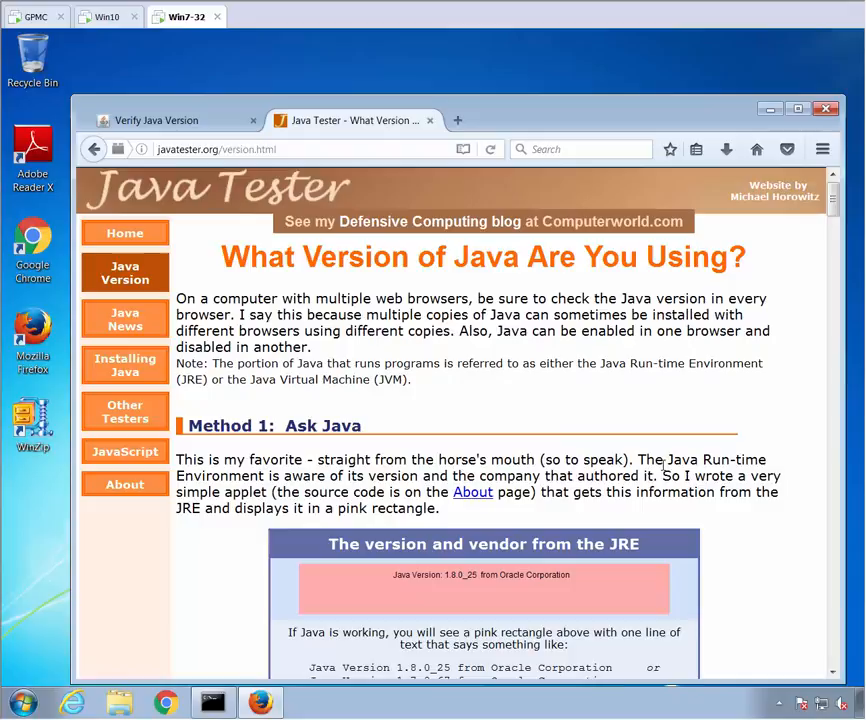
mouse_move(700, 394)
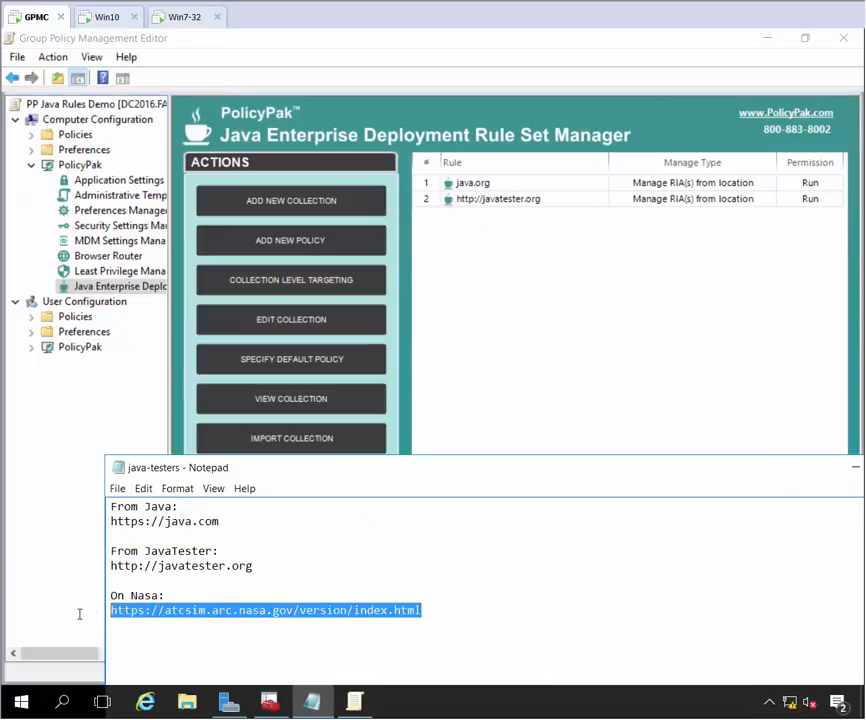
Step: Load atcsim.arc.nasa.gov/version/index.html in Internet Explorer, showing Java 1.8.0_111
right_click(322, 616)
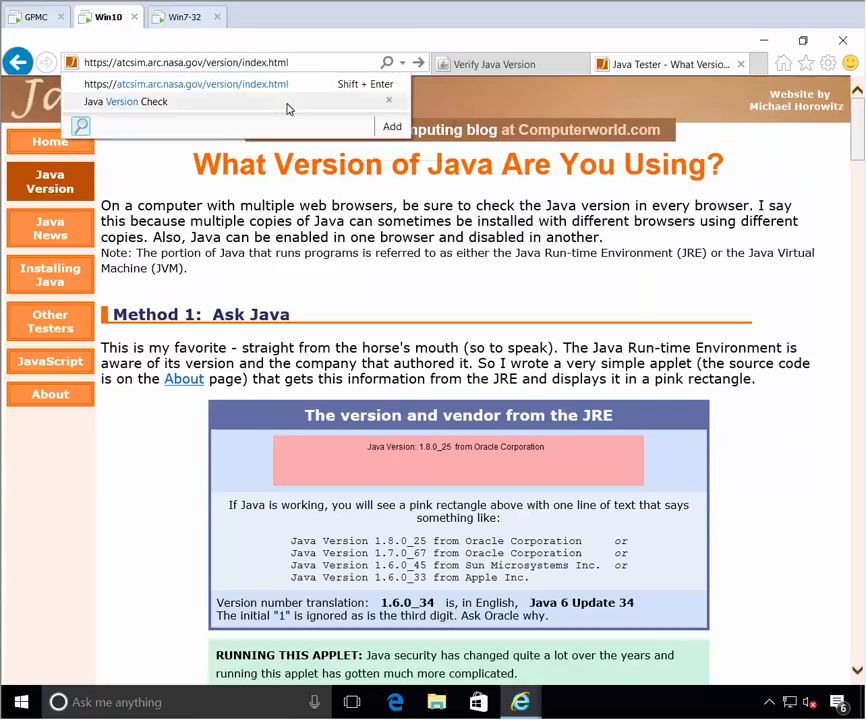
click(124, 100)
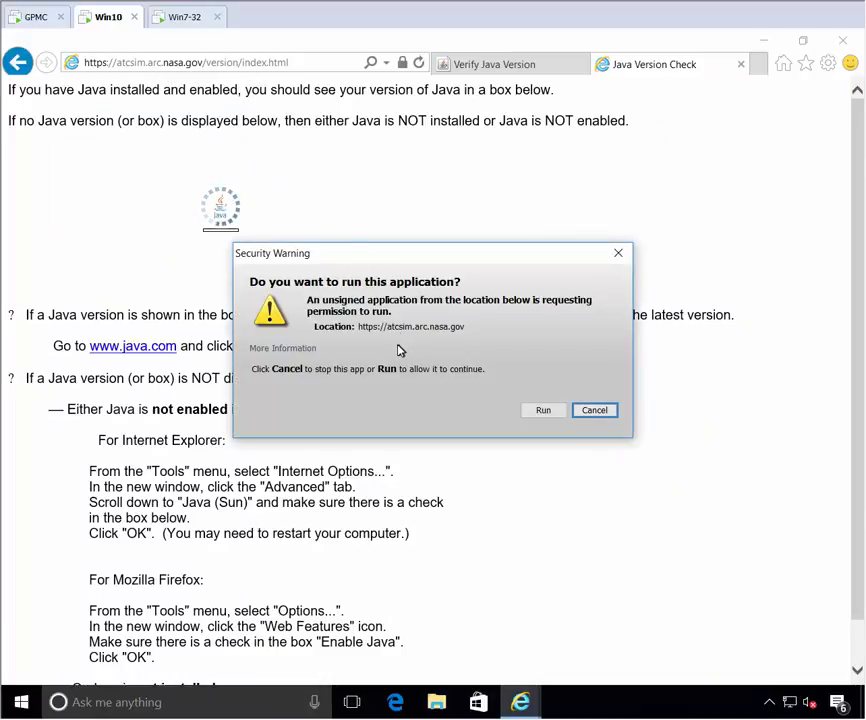
mouse_move(372, 356)
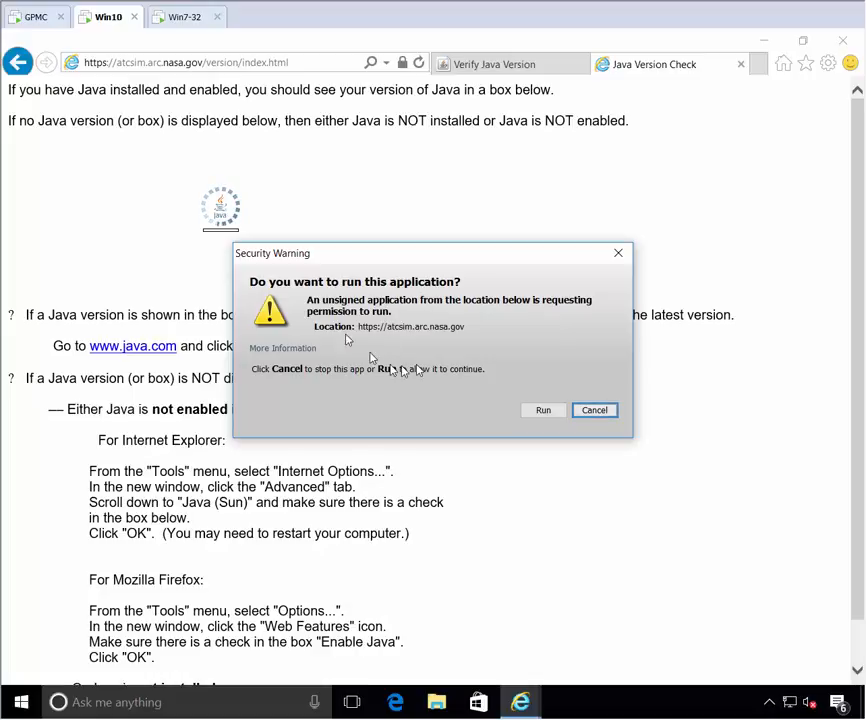
mouse_move(364, 188)
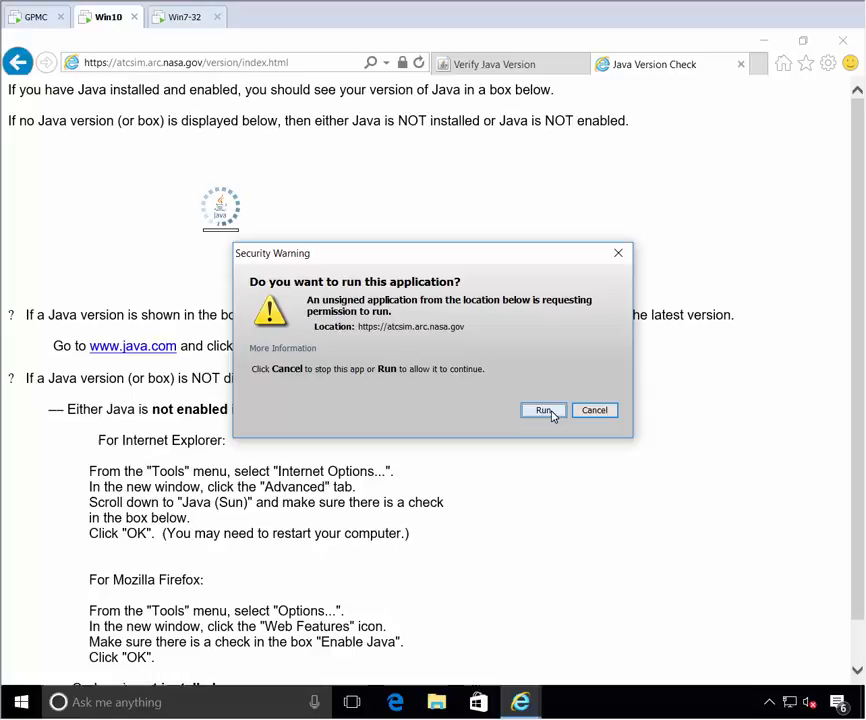
click(544, 410)
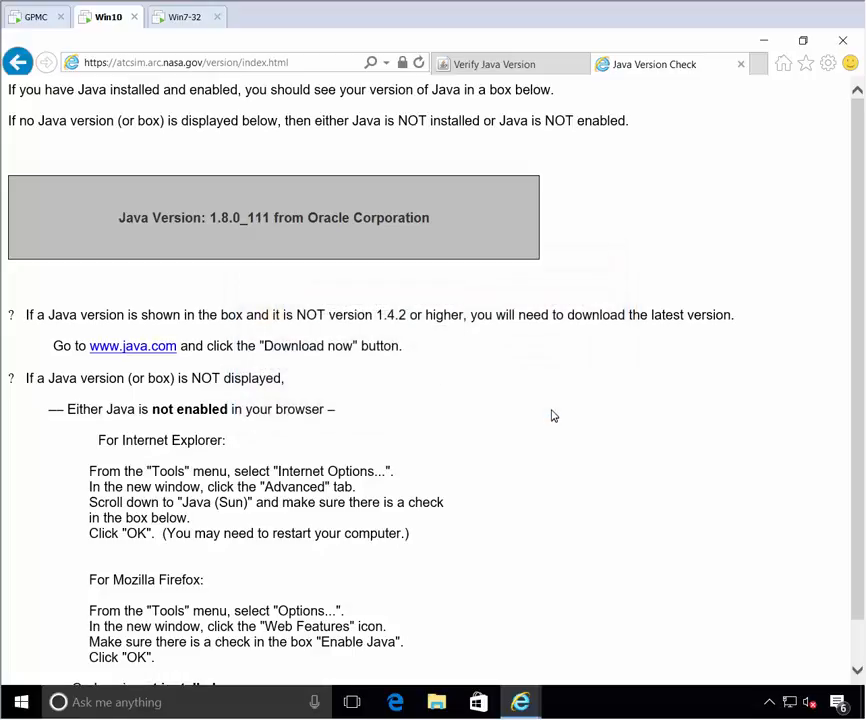
mouse_move(260, 224)
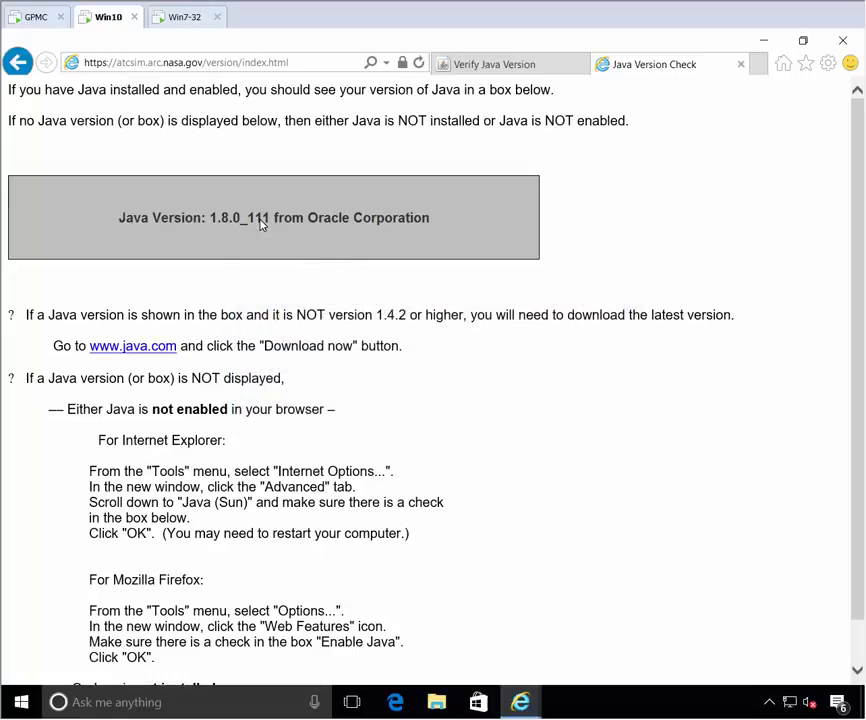
mouse_move(260, 232)
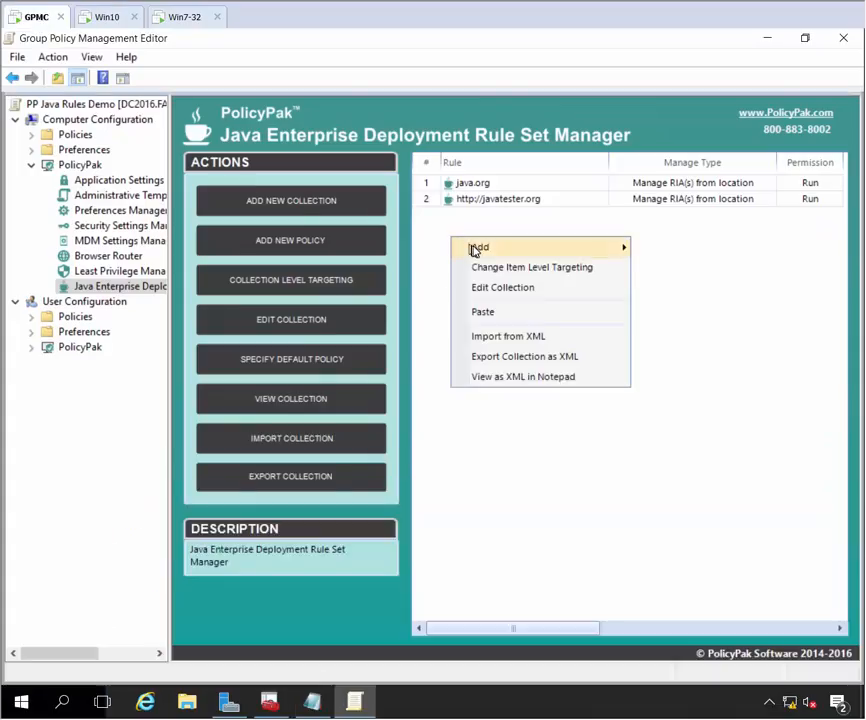
click(480, 248)
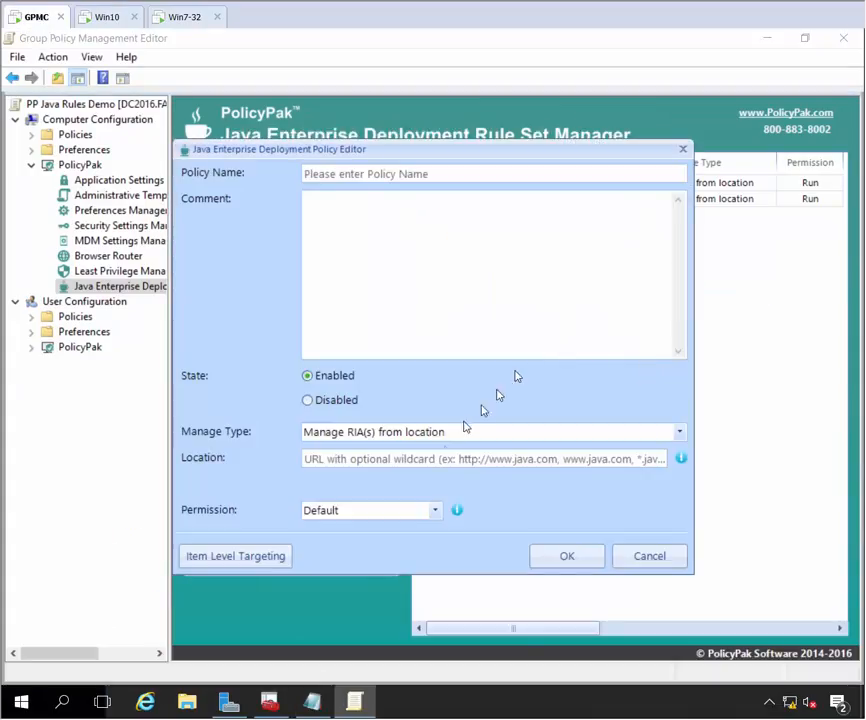
text(N)
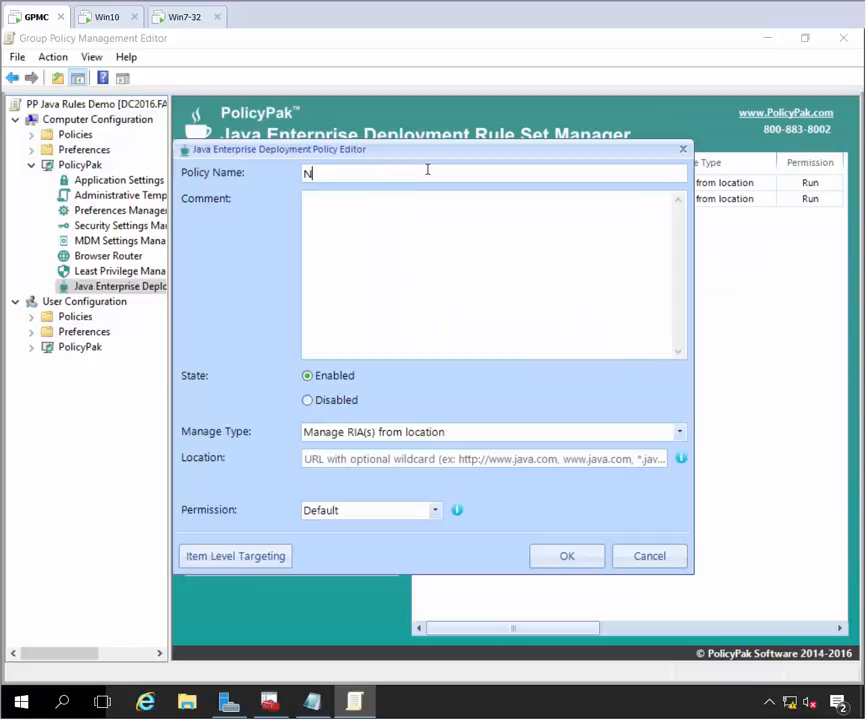
text(o Nasa for you)
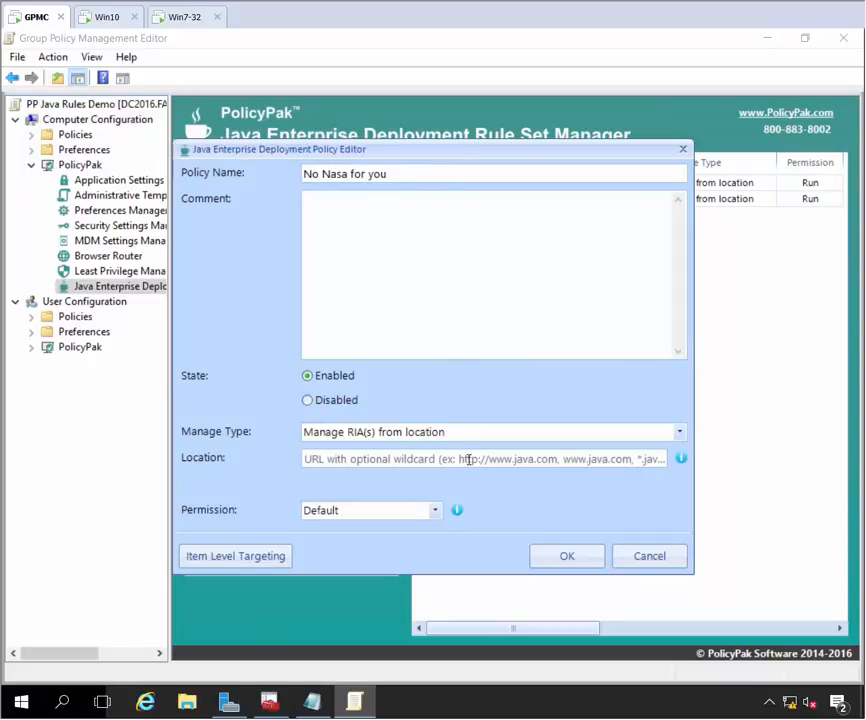
text(https://atcsim.arc.nasa.gov/version/index.html)
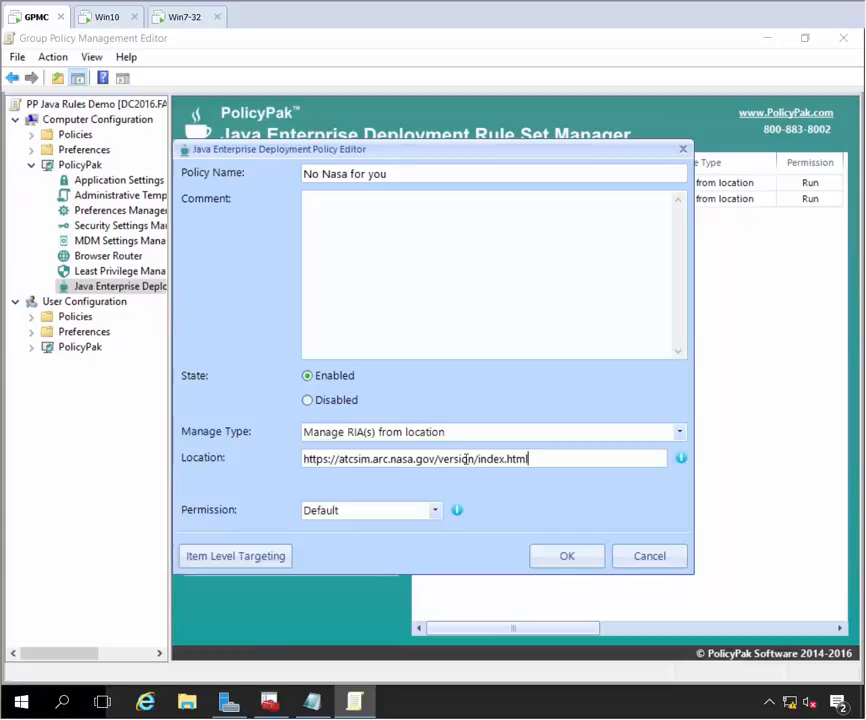
Step: Set permission to Block with message 'Your IT Dept. Says this is Just Not OK.' and save
click(432, 510)
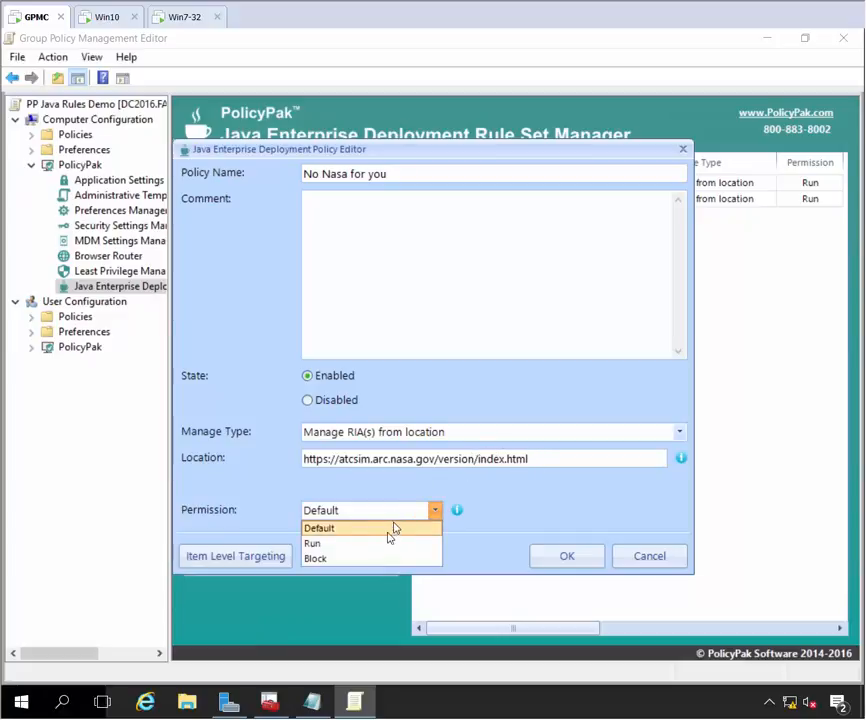
click(316, 558)
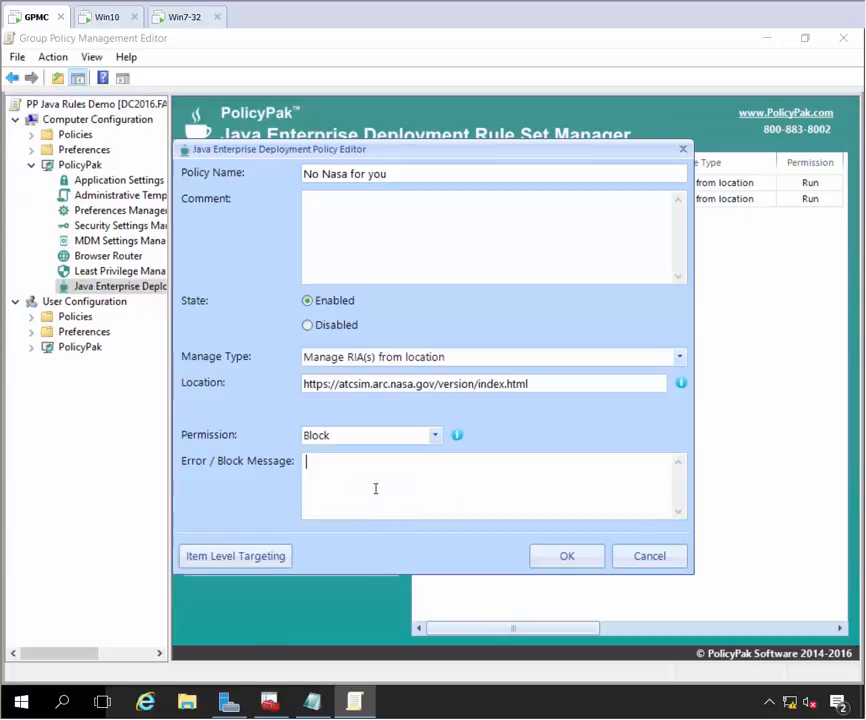
text(Your IT)
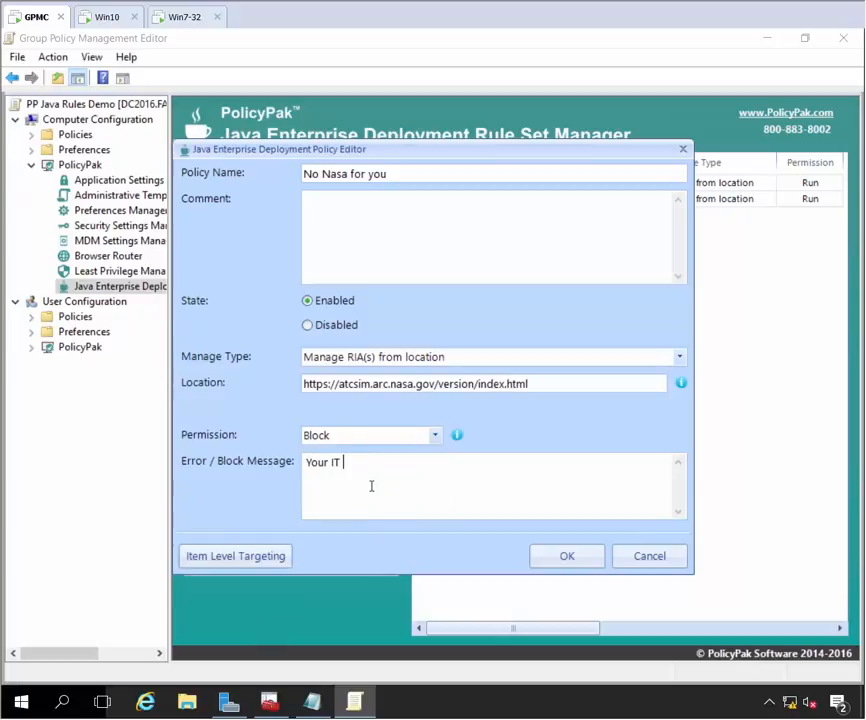
text(Dept. Says this is)
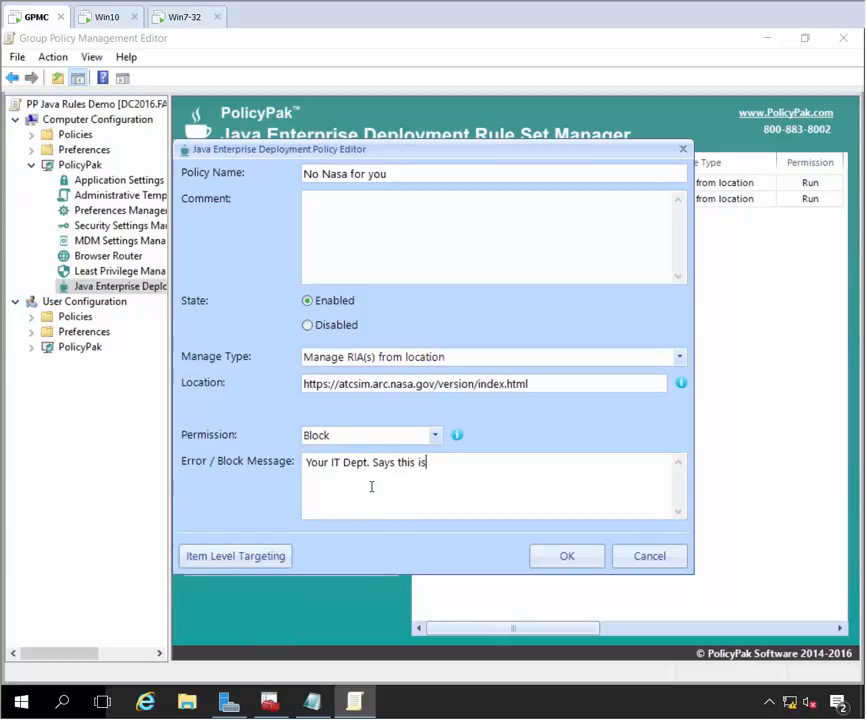
text(Just Not OK)
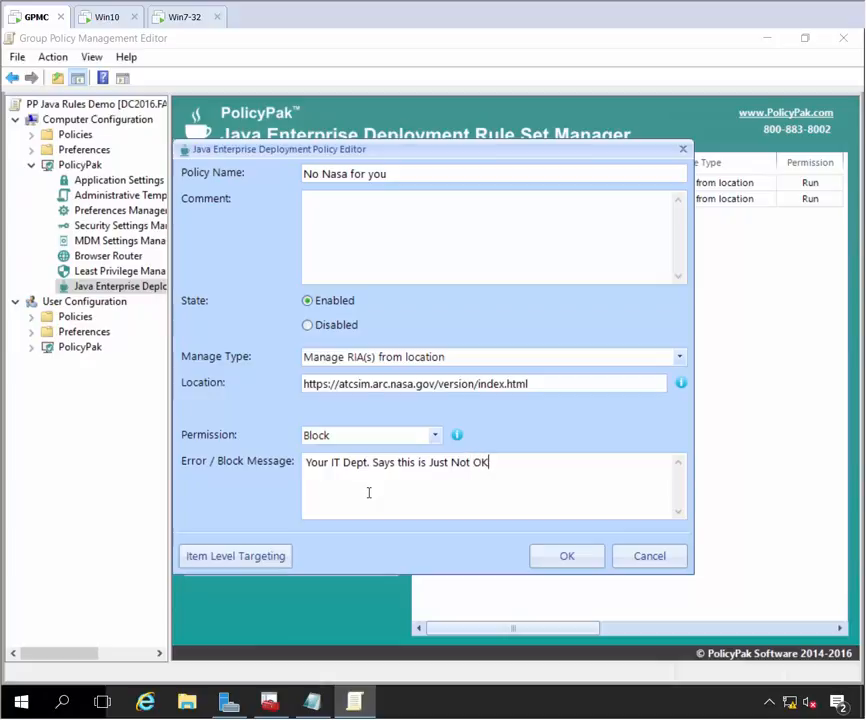
text(.)
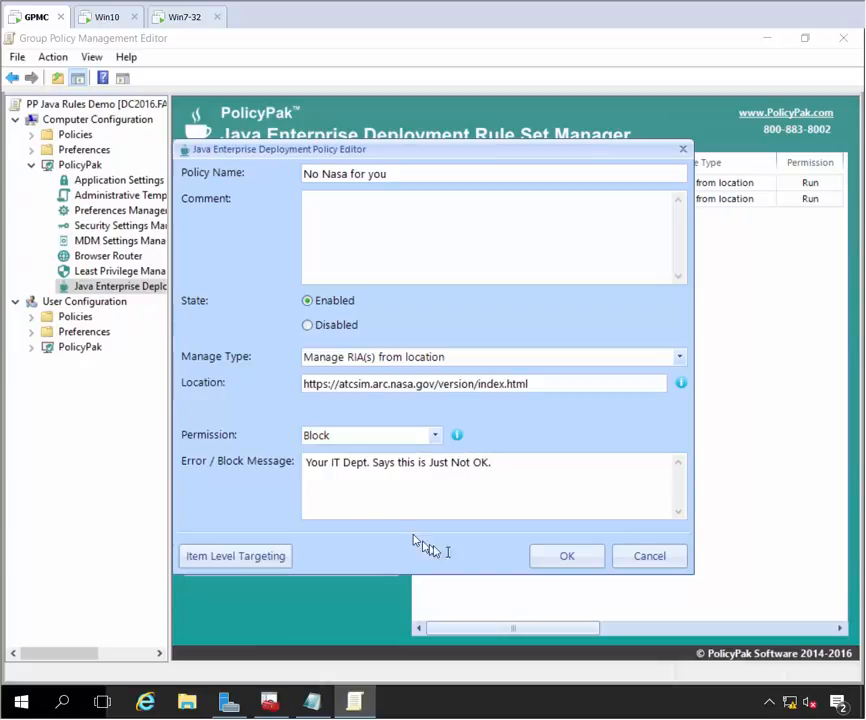
click(568, 556)
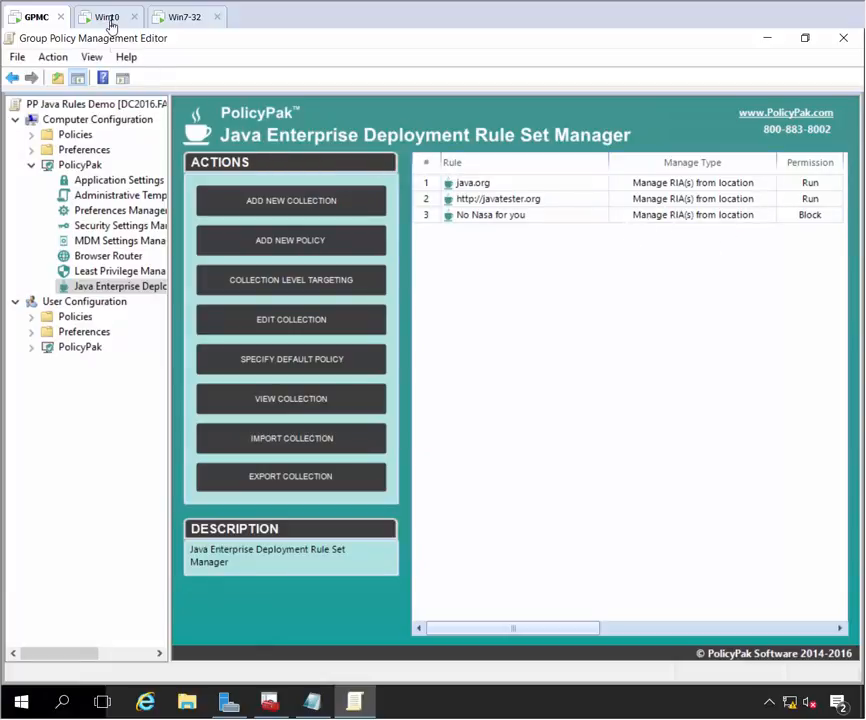
mouse_move(108, 16)
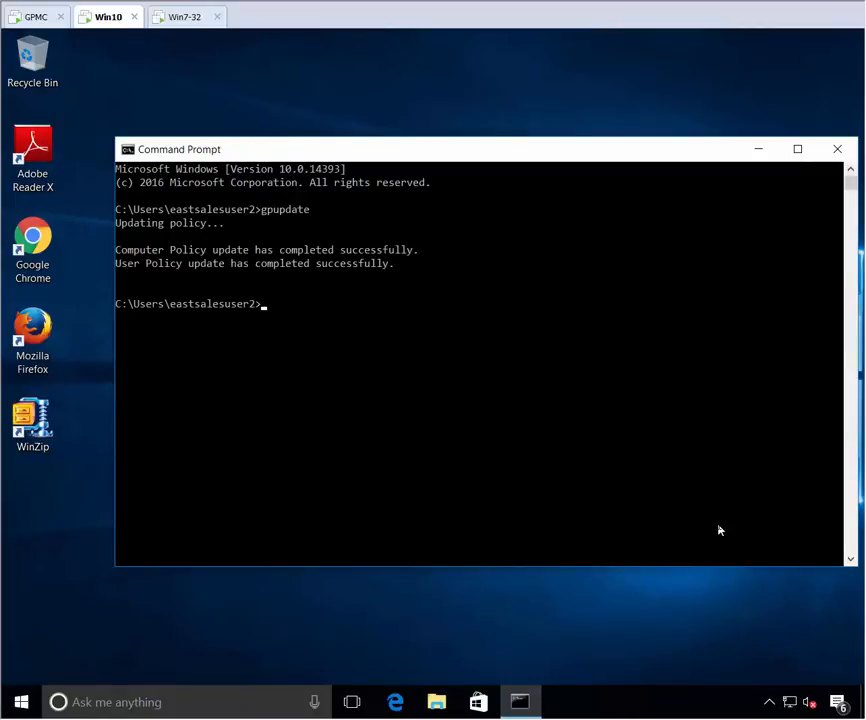
Step: Close the gpupdate Command Prompt and launch Firefox on Windows 10
click(836, 148)
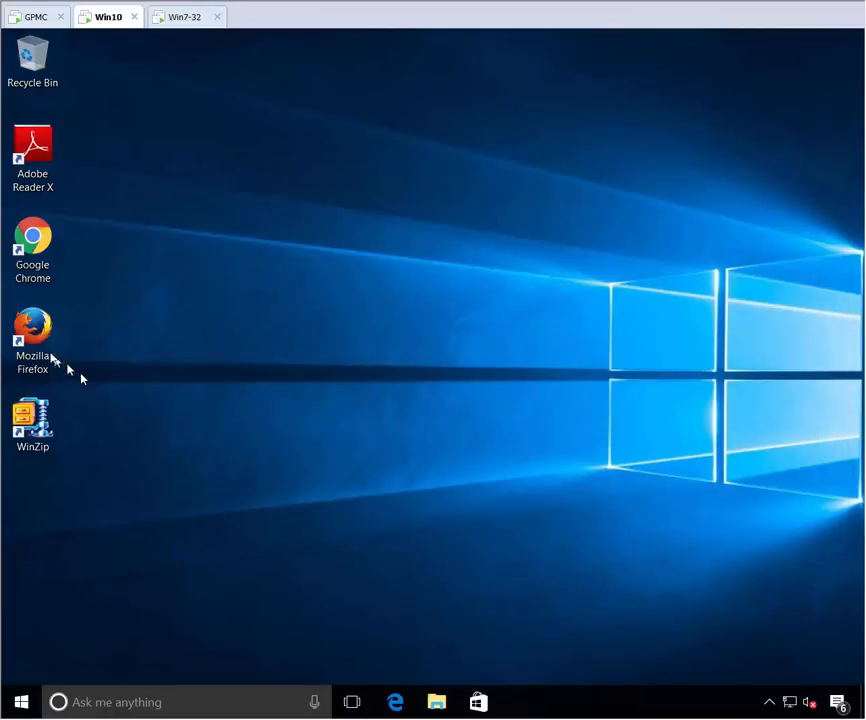
click(32, 336)
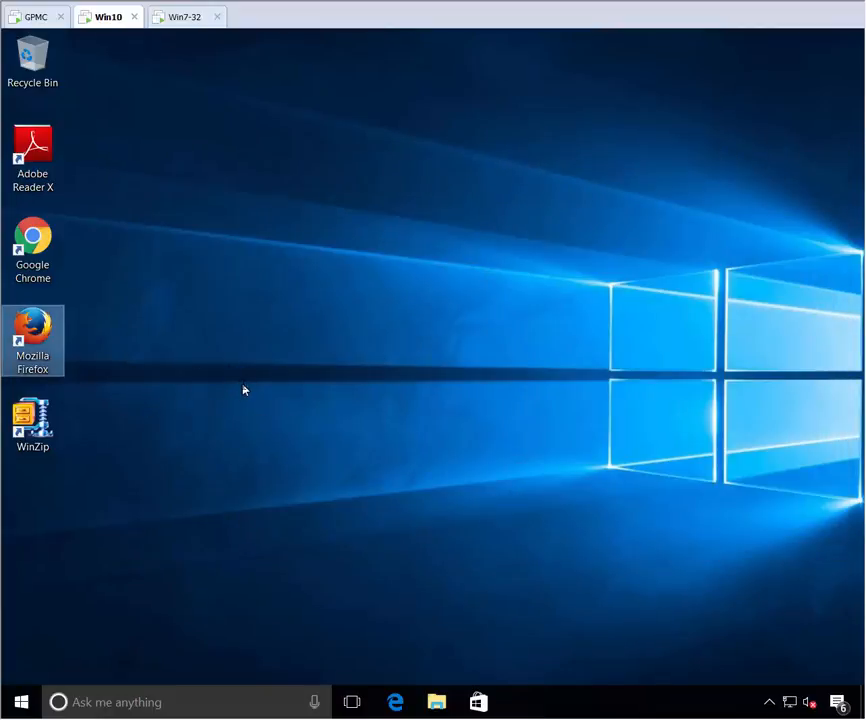
double_click(32, 340)
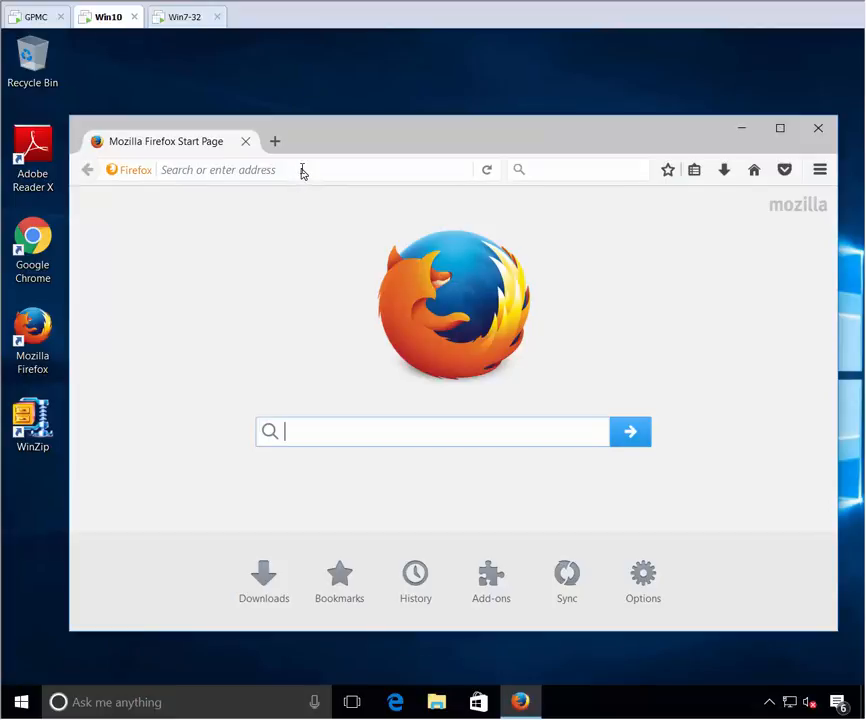
Step: Load the NASA version-check page past the security warning, showing Java blocked by the rule set
click(300, 168)
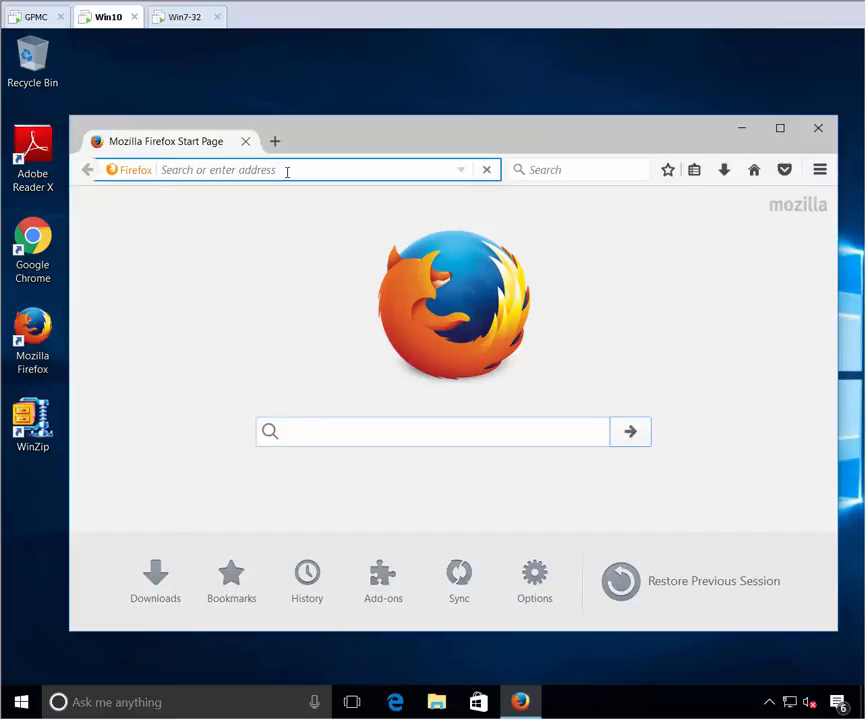
text(https://atcsim.arc.nasa.gov/version/index.html)
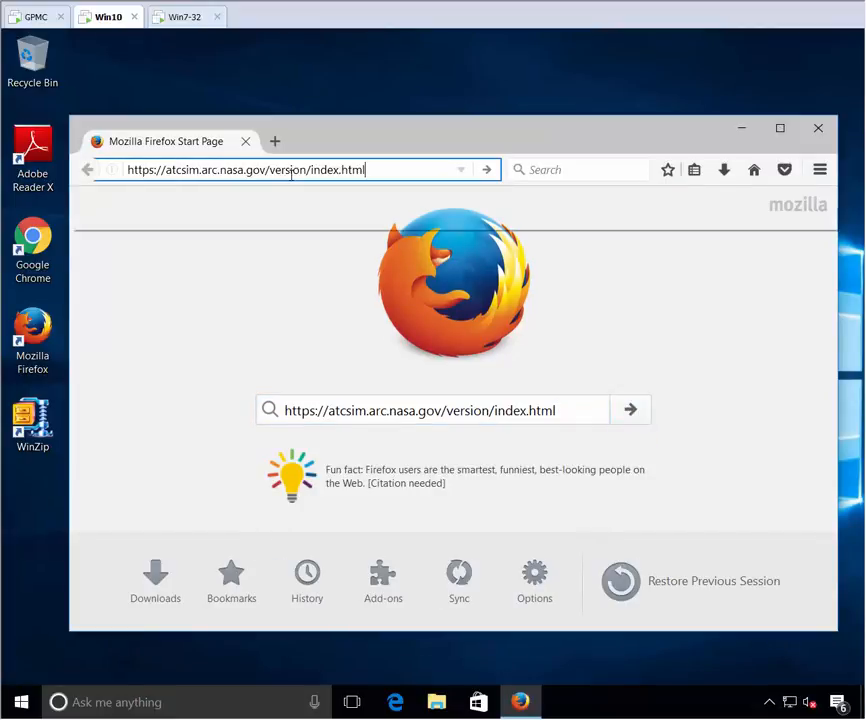
key(Return)
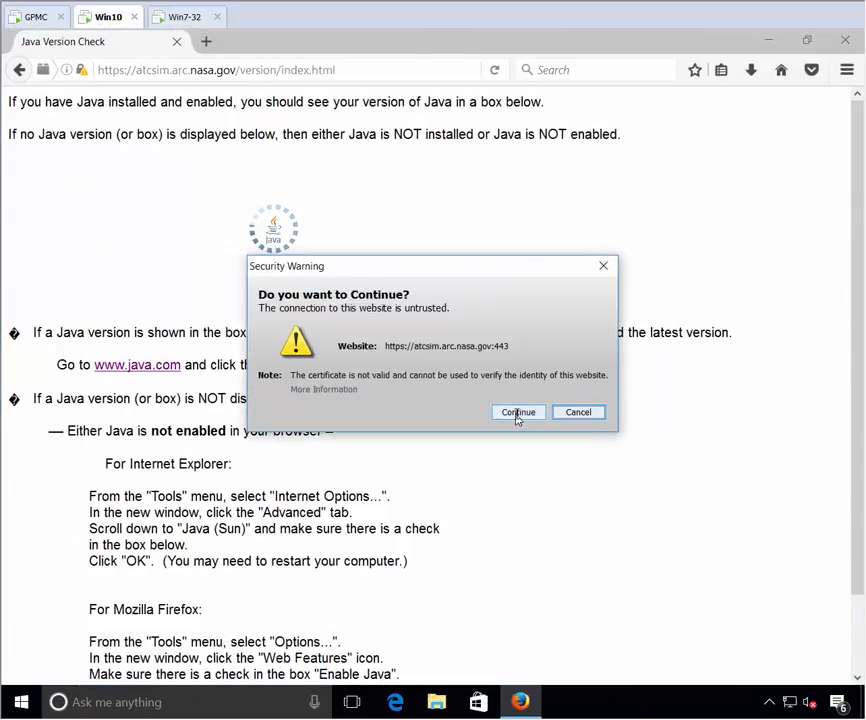
click(518, 412)
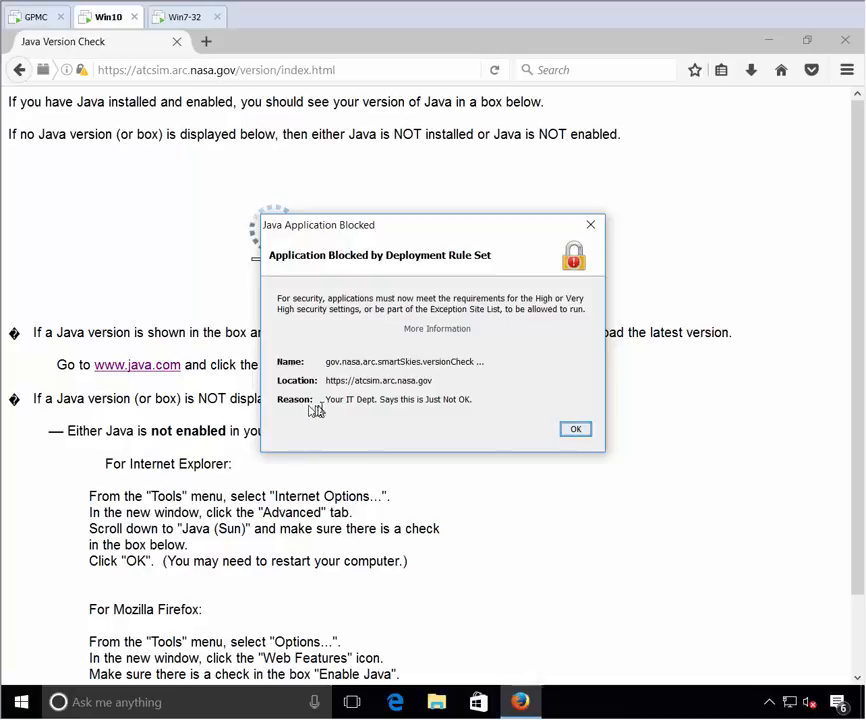
mouse_move(424, 404)
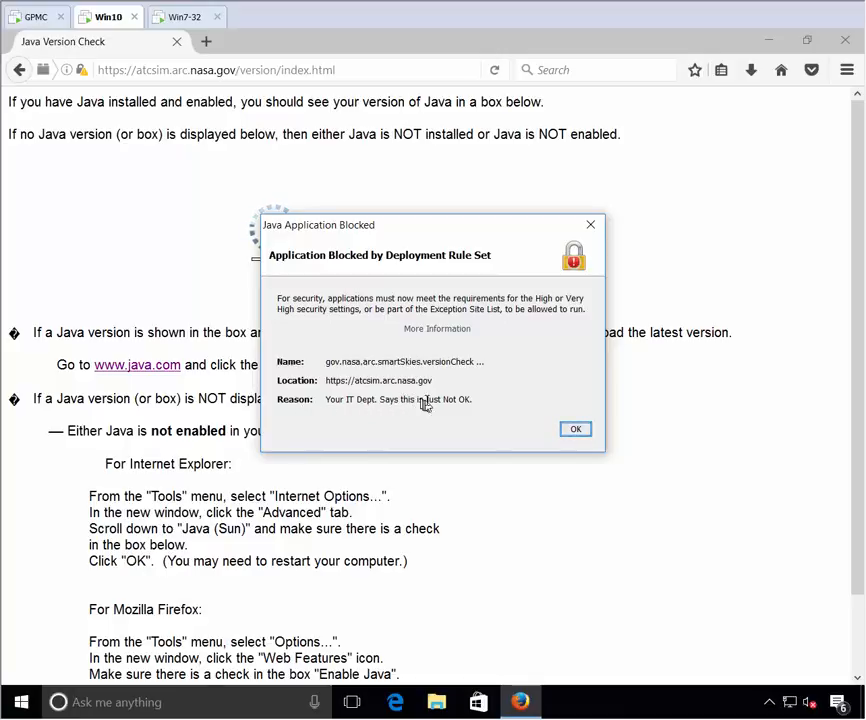
mouse_move(488, 410)
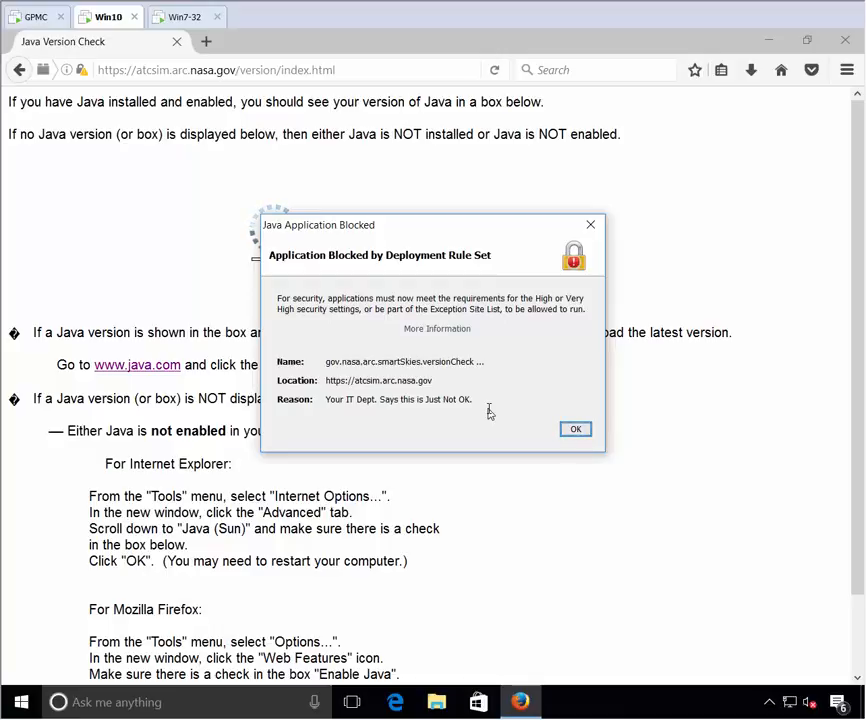
mouse_move(404, 336)
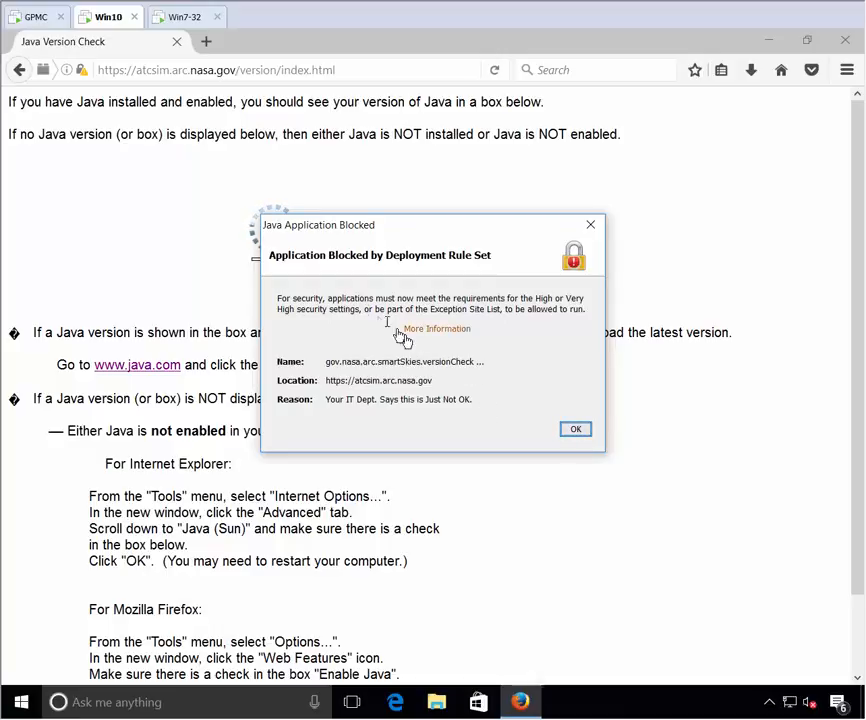
mouse_move(244, 164)
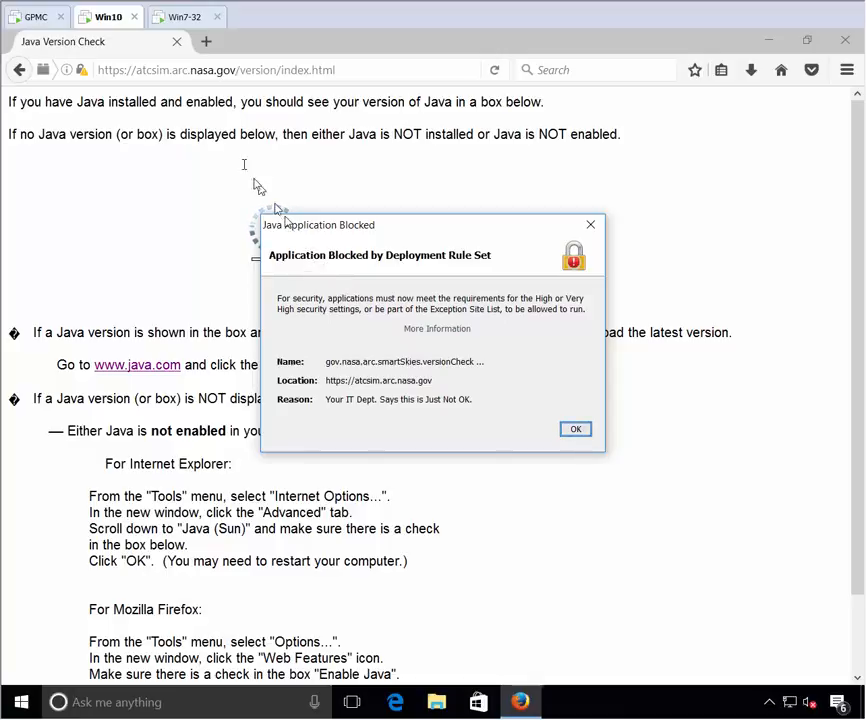
mouse_move(330, 420)
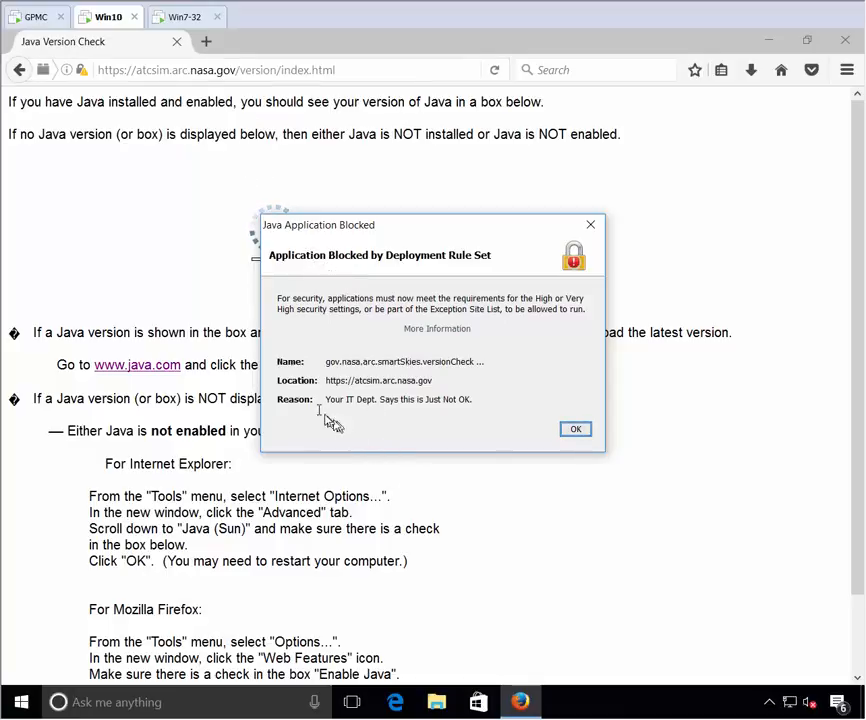